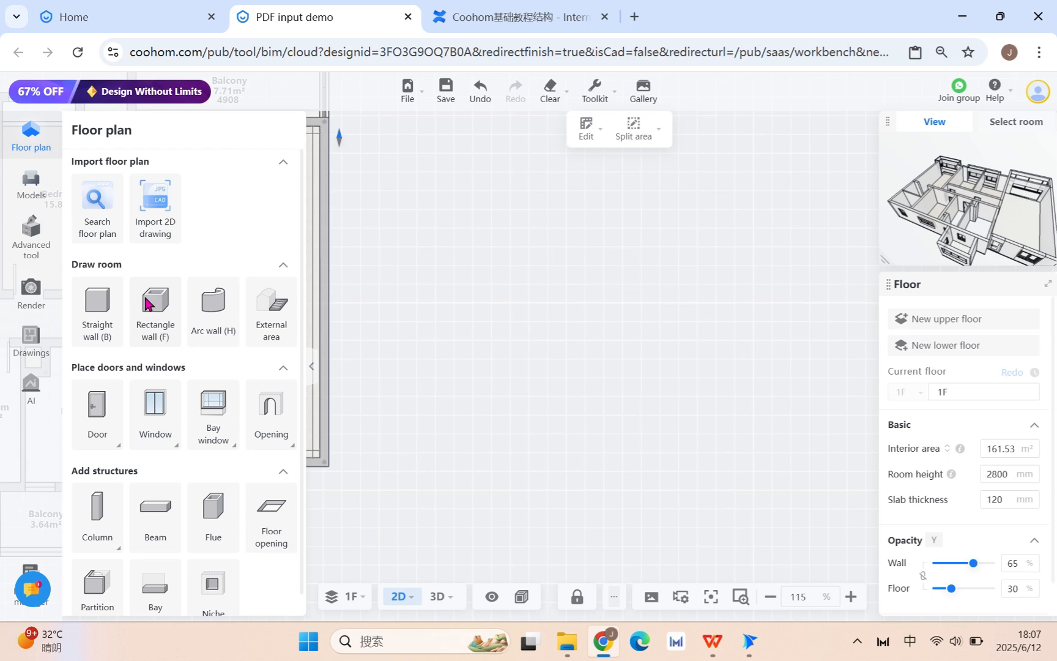
Switch to rectangular room drawing and place the first corner beside the existing plan.
{"action": "left_click", "coordinate": [155, 306]}
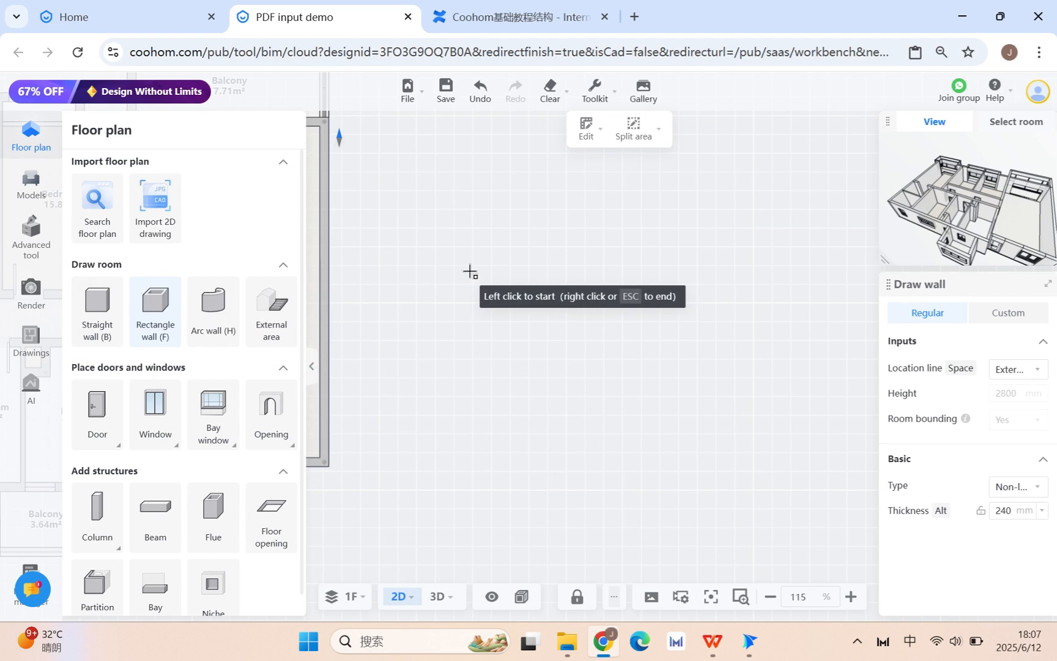
{"action": "left_click", "coordinate": [470, 271]}
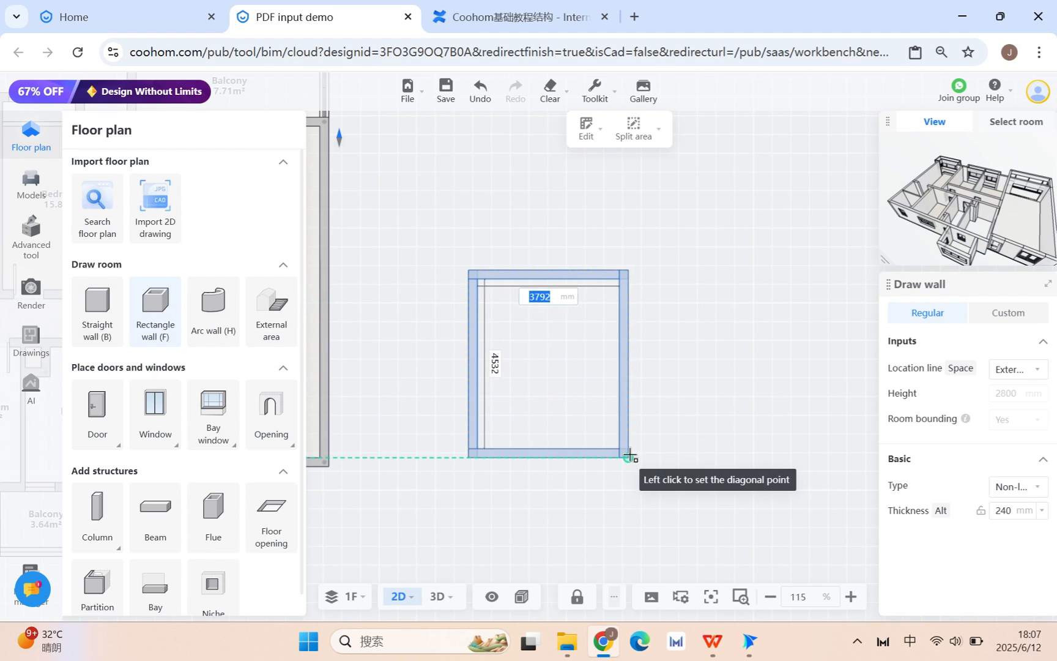
{"action": "mouse_move", "coordinate": [625, 464]}
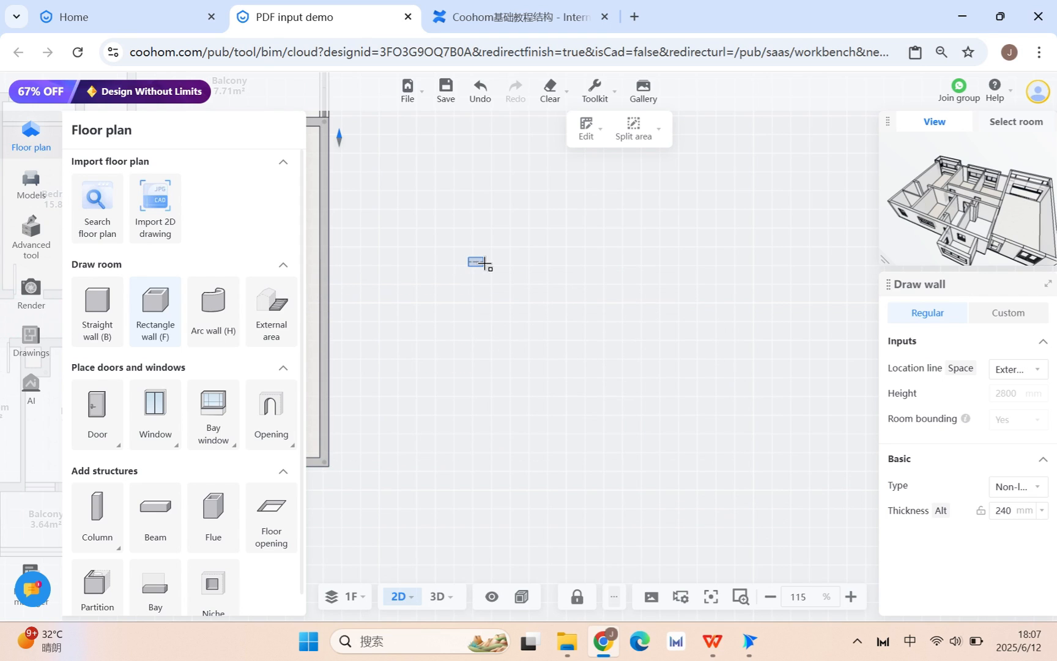
Drag out a rectangular room of about 18.13 m² with 240 mm walls.
{"action": "left_click_drag", "start_coordinate": [479, 263], "coordinate": [607, 465]}
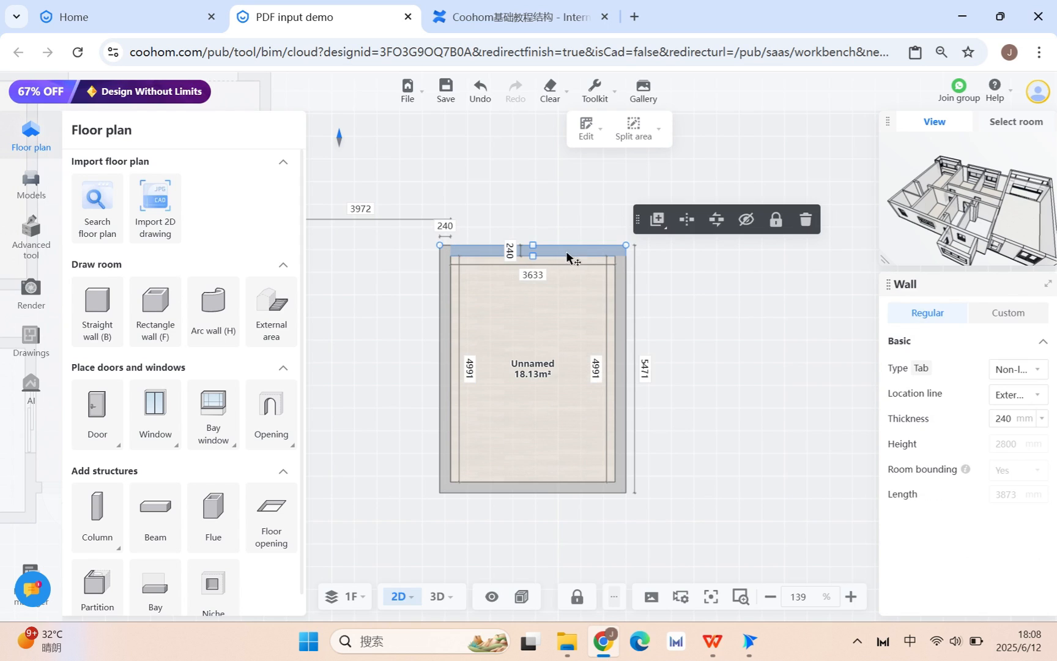
{"action": "mouse_move", "coordinate": [577, 260]}
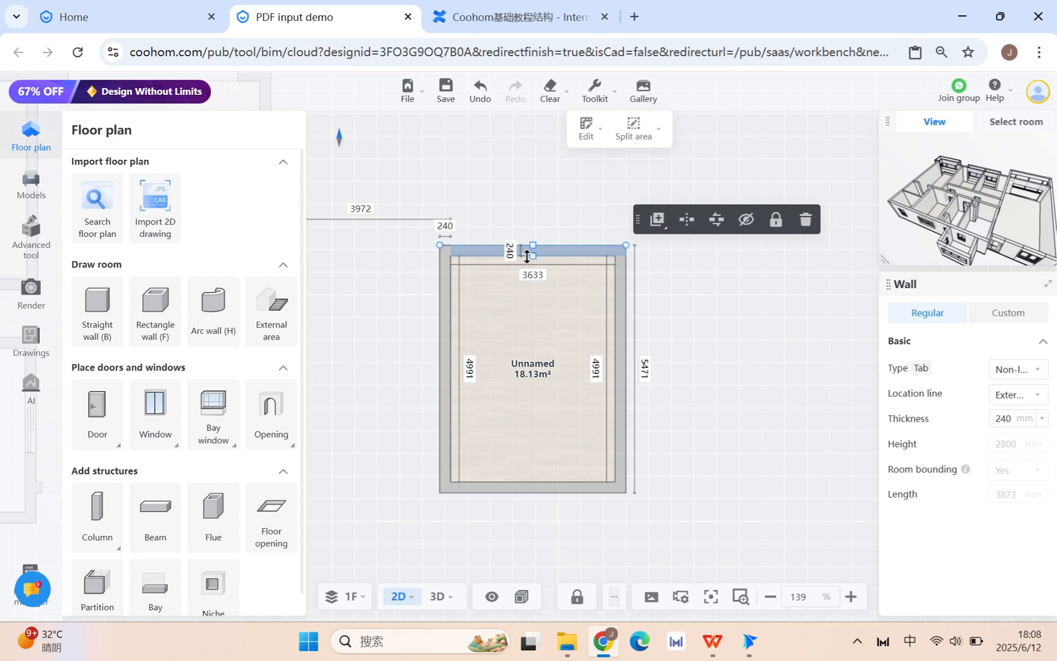
{"action": "mouse_move", "coordinate": [588, 352]}
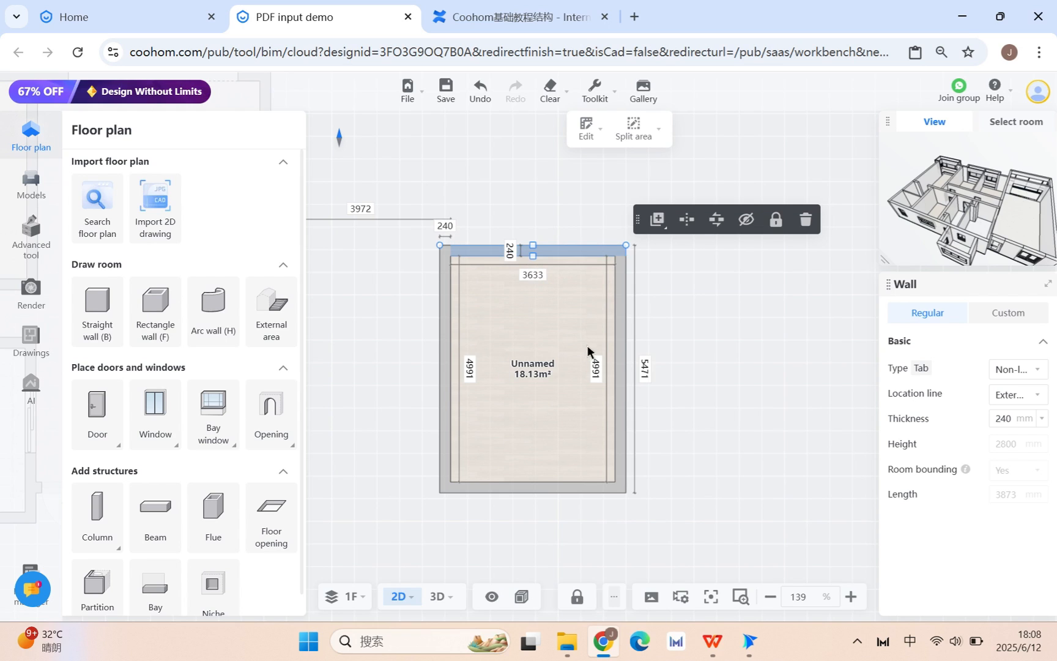
Change the top wall thickness to 120 mm and the side wall length to 4500 mm.
{"action": "left_click", "coordinate": [511, 251]}
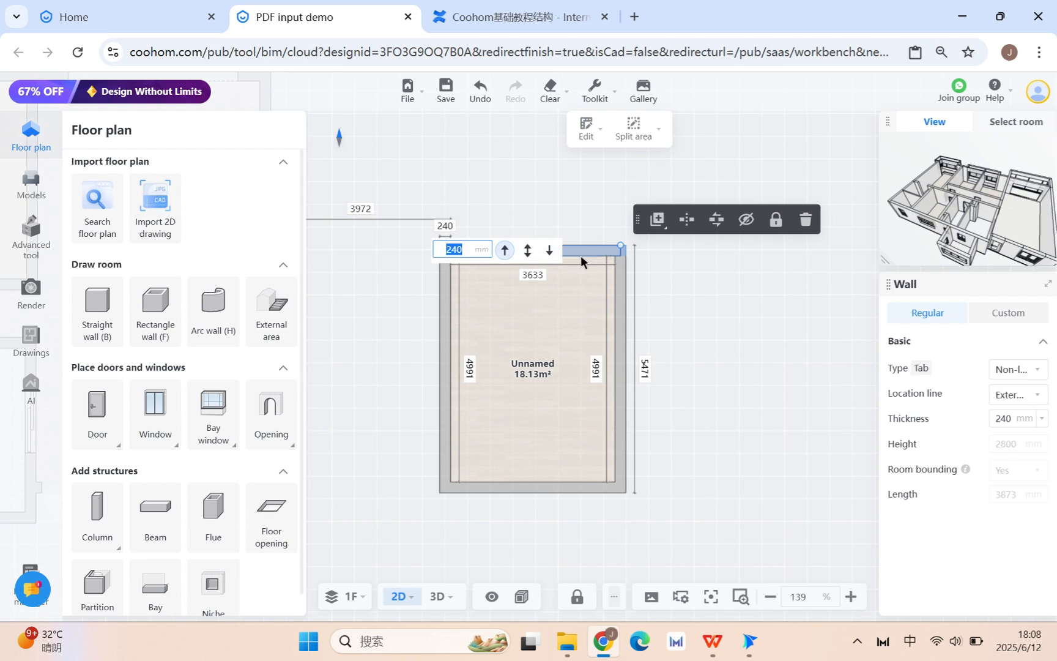
{"action": "mouse_move", "coordinate": [575, 222]}
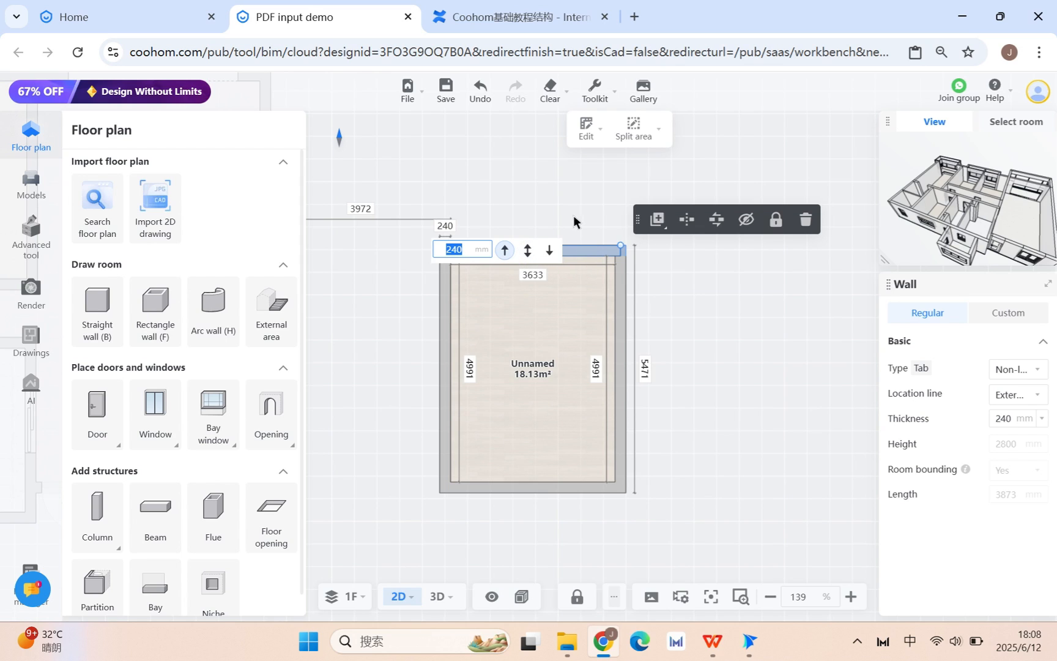
{"action": "type", "text": "120"}
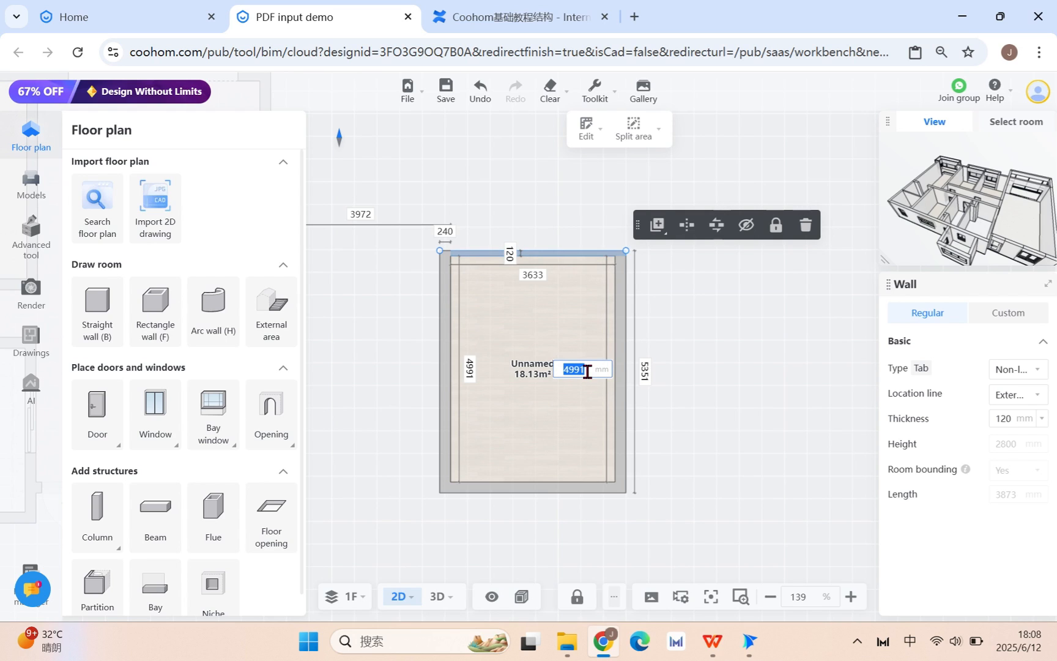
{"action": "type", "text": "4500"}
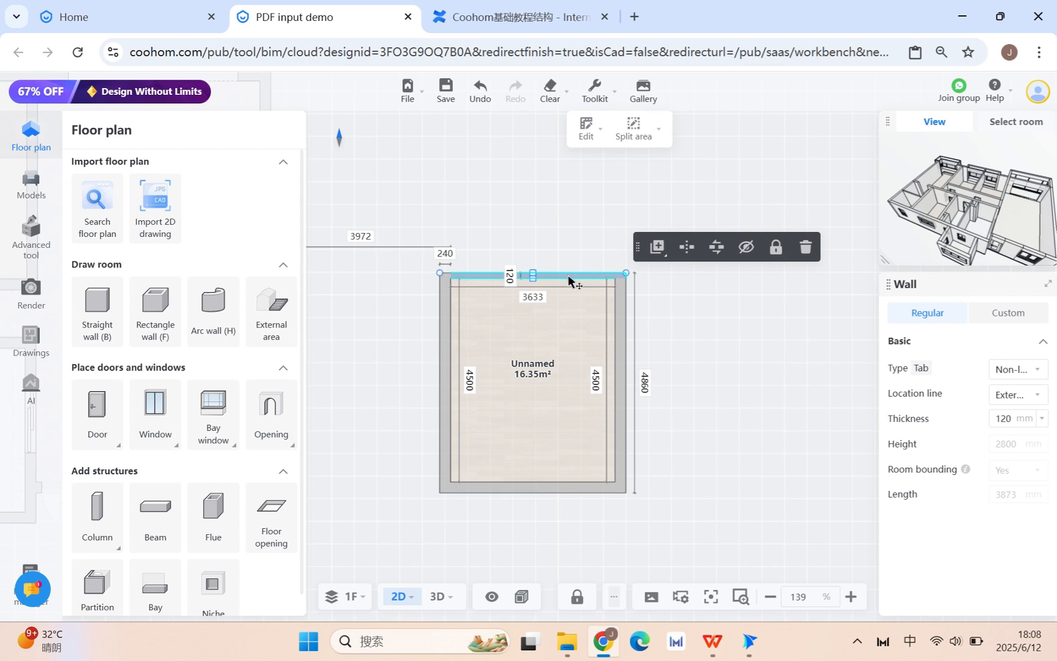
{"action": "mouse_move", "coordinate": [597, 279]}
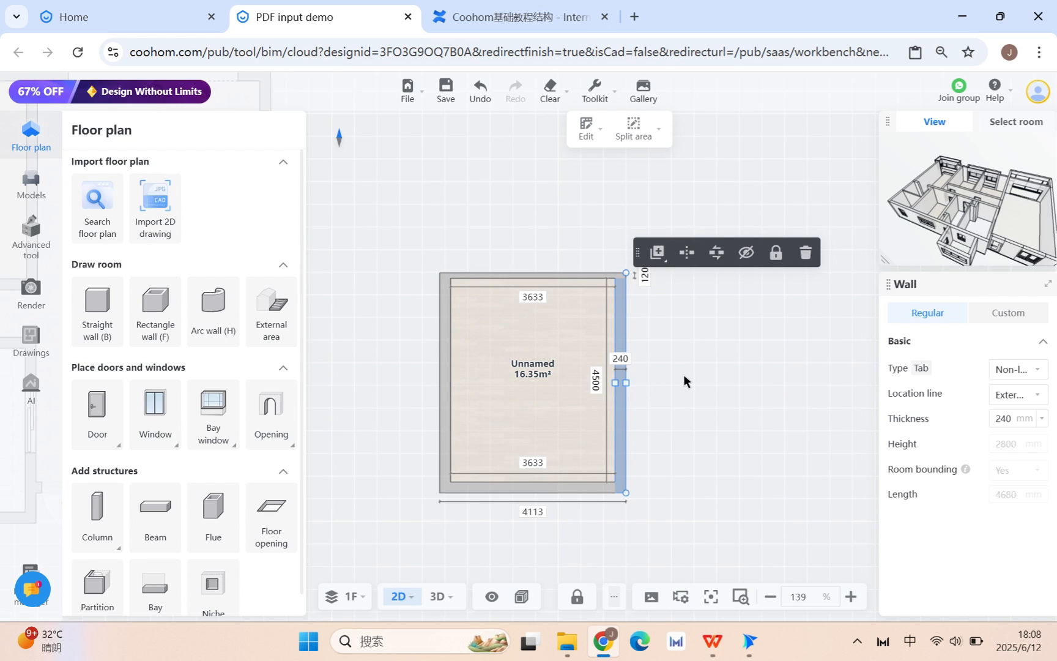
{"action": "mouse_move", "coordinate": [623, 303]}
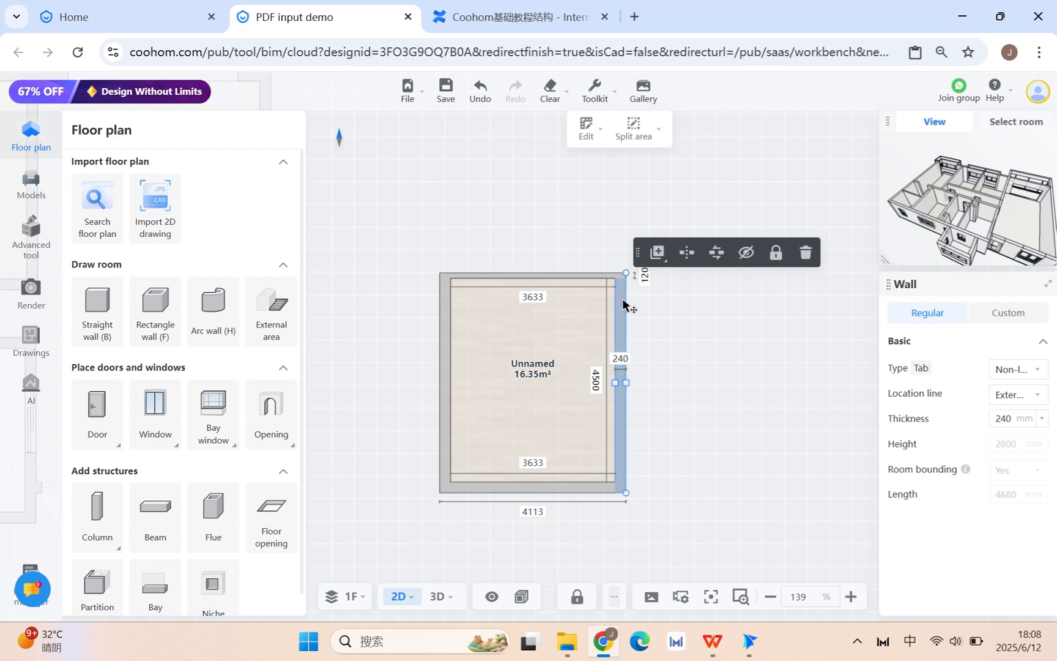
Change the room's 3633 mm inner width dimension to 3500 mm.
{"action": "left_click", "coordinate": [532, 297]}
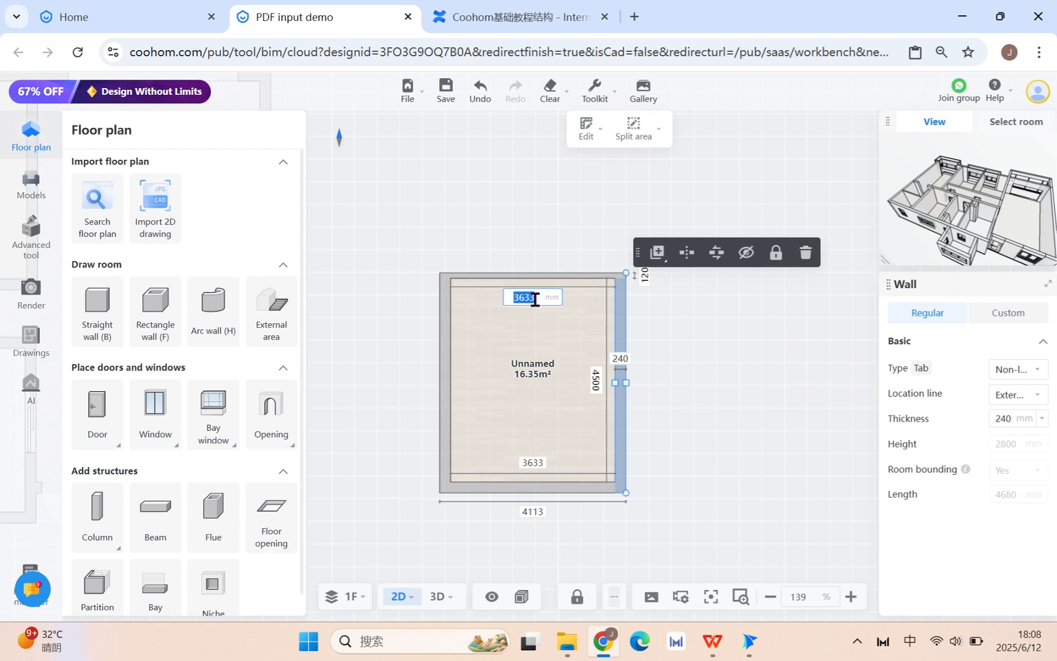
{"action": "mouse_move", "coordinate": [534, 317]}
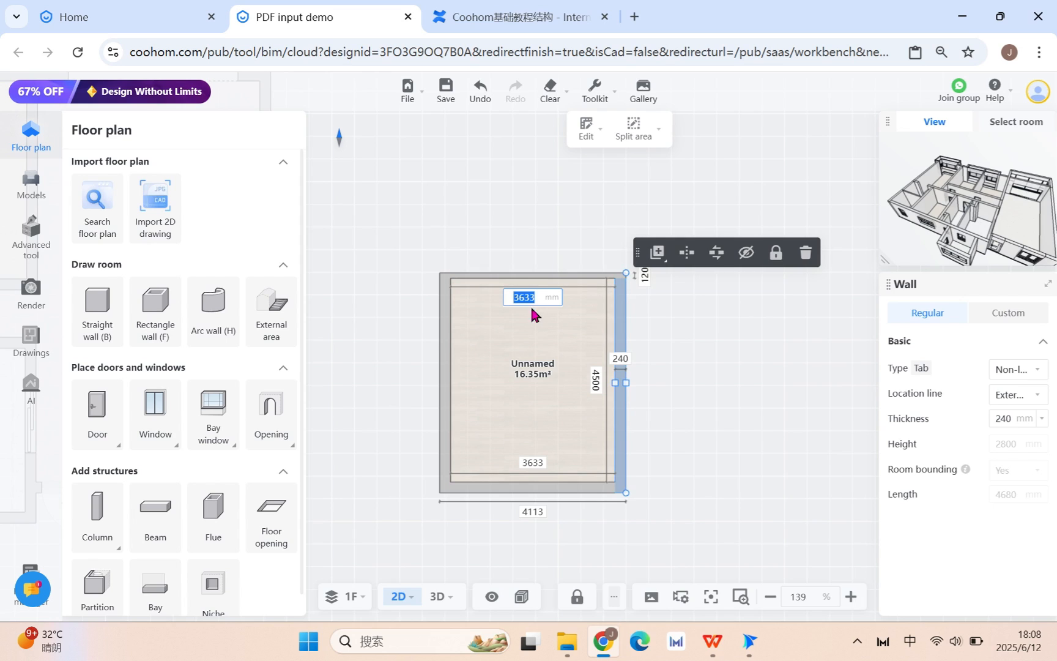
{"action": "type", "text": "3500"}
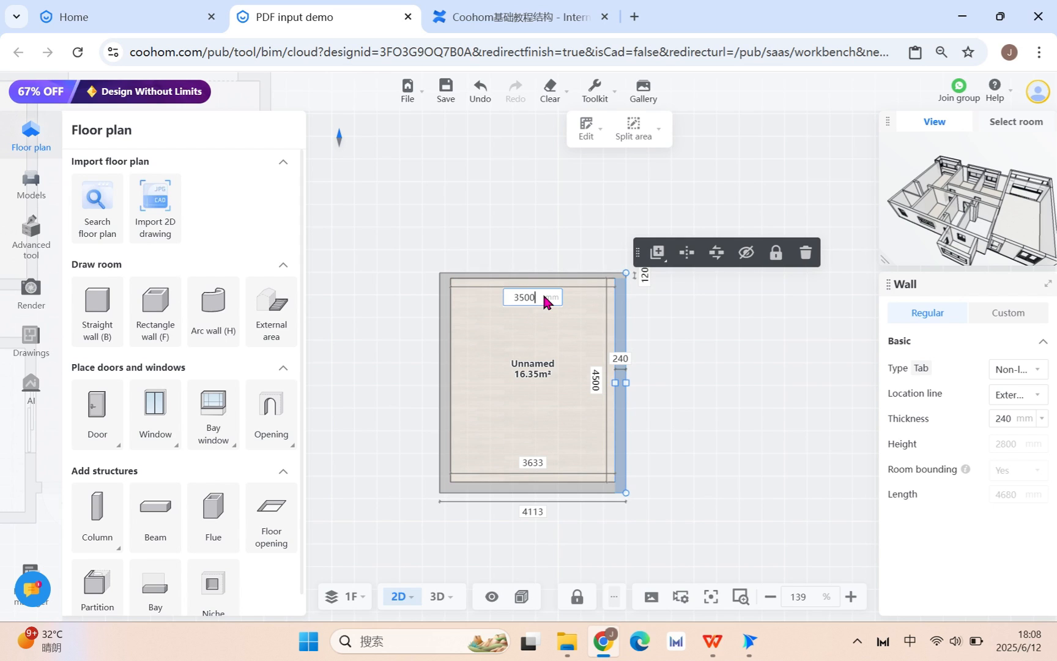
{"action": "key", "text": "Enter"}
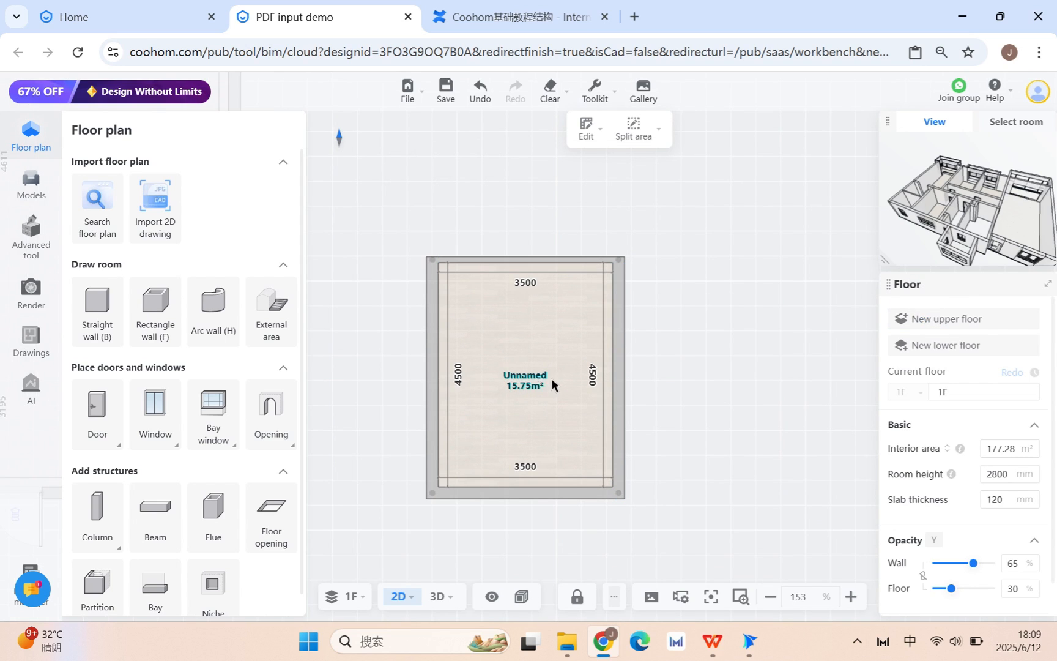
Split the room's right wall near its bottom corner, creating a stepped jog.
{"action": "left_click", "coordinate": [621, 378]}
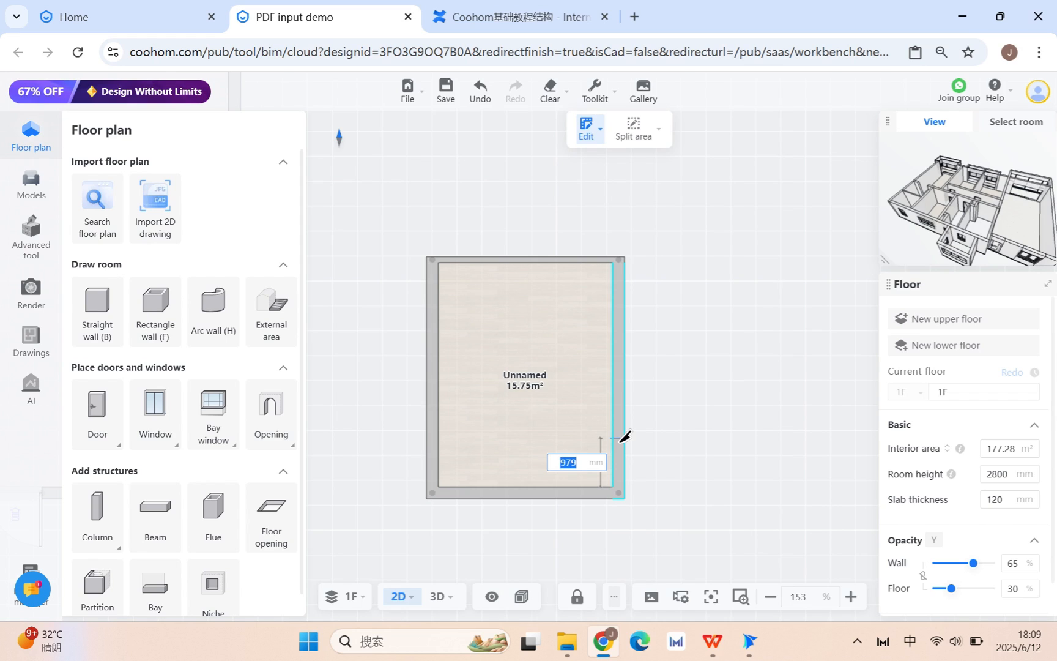
{"action": "type", "text": "45"}
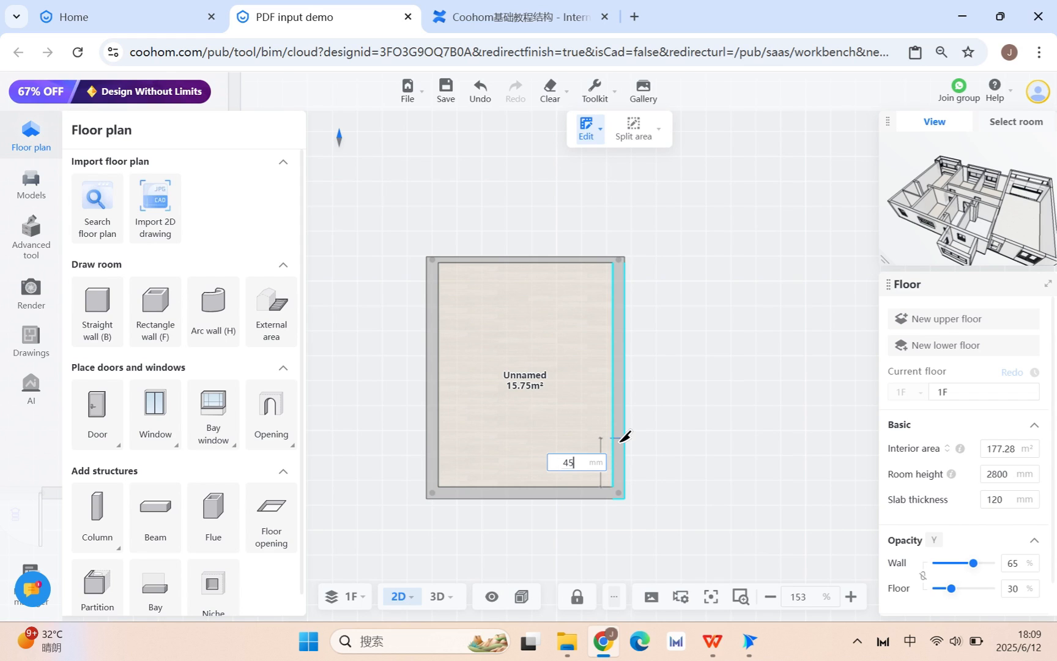
{"action": "key", "text": "Backspace"}
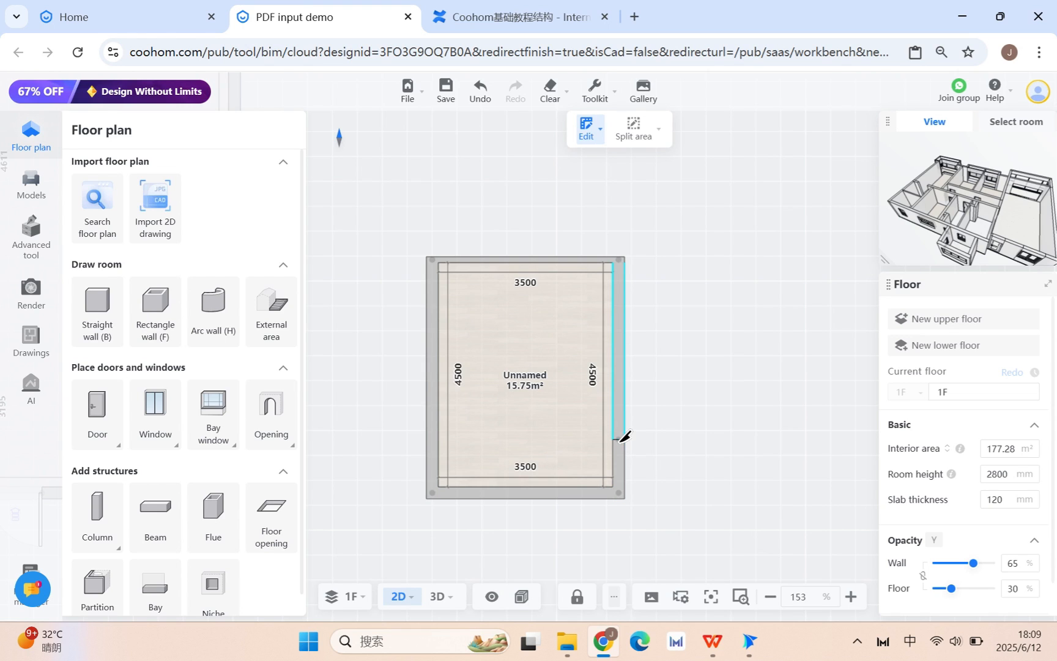
{"action": "left_click", "coordinate": [617, 435]}
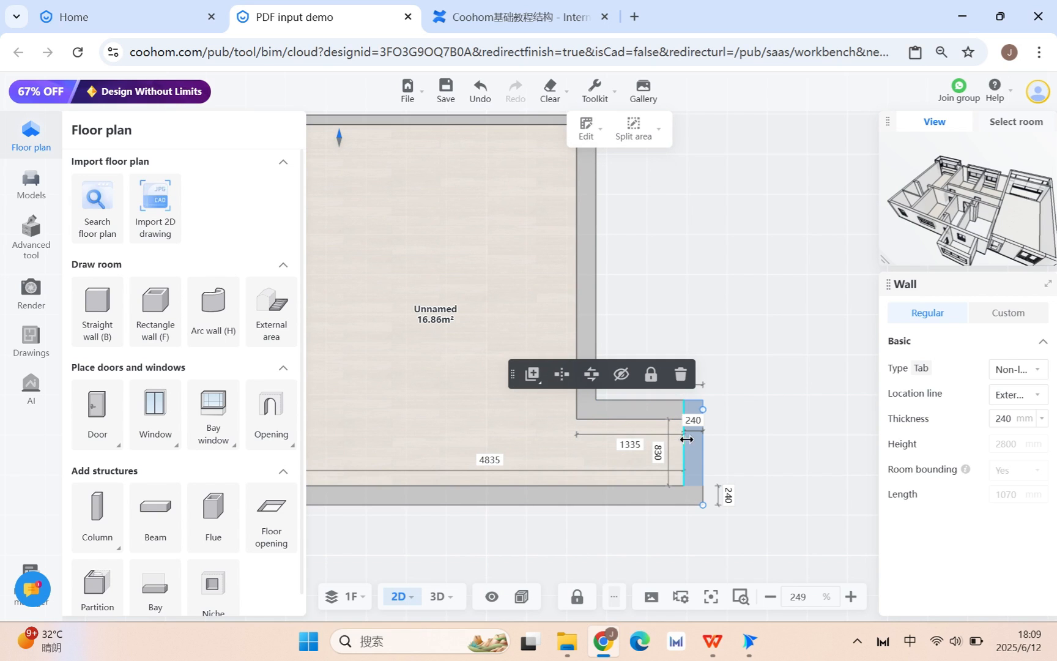
Drag the lower right-wall section outward, forming a 1037 mm wide bump.
{"action": "left_click_drag", "start_coordinate": [686, 438], "coordinate": [648, 451]}
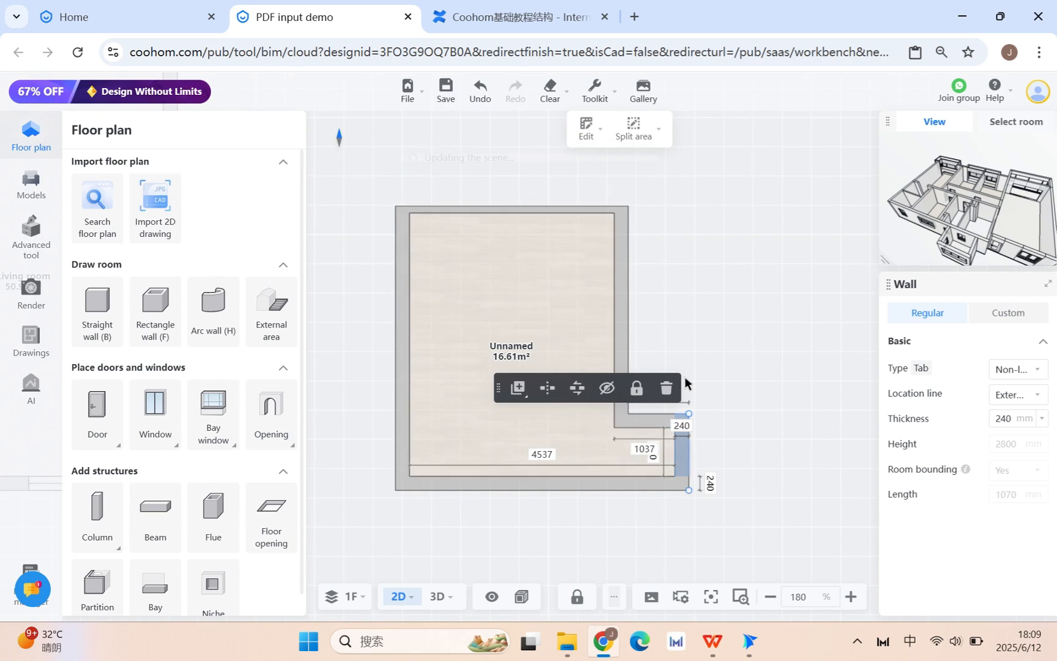
{"action": "left_click", "coordinate": [594, 88]}
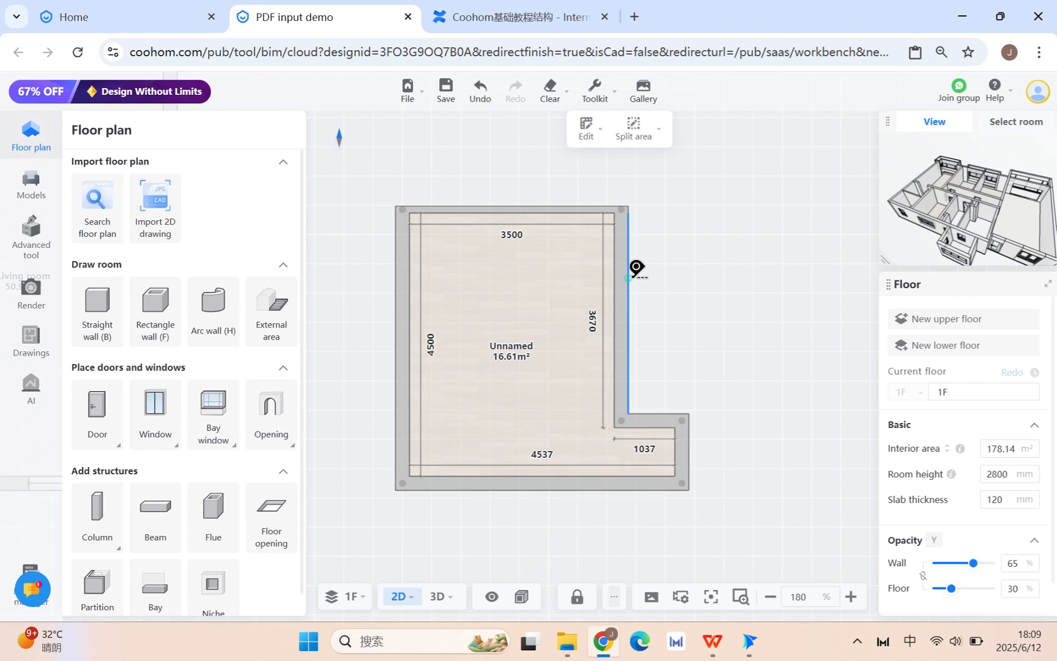
Snap the bottom-right bump to a guide 1100 mm out, then view the plan in 3D.
{"action": "left_click_drag", "start_coordinate": [636, 268], "coordinate": [701, 276]}
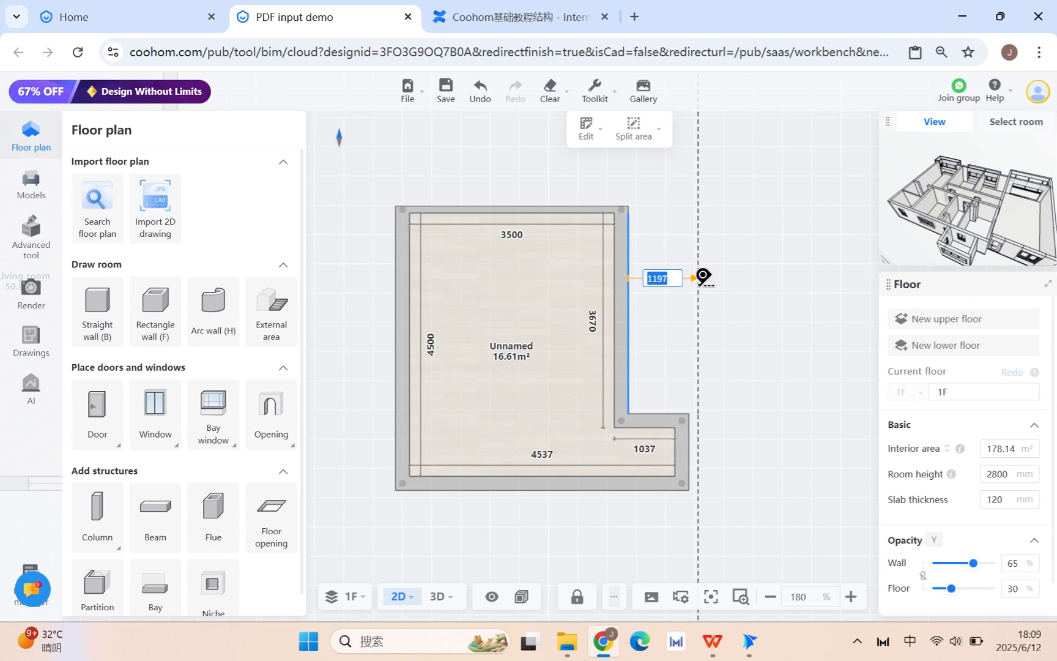
{"action": "type", "text": "110"}
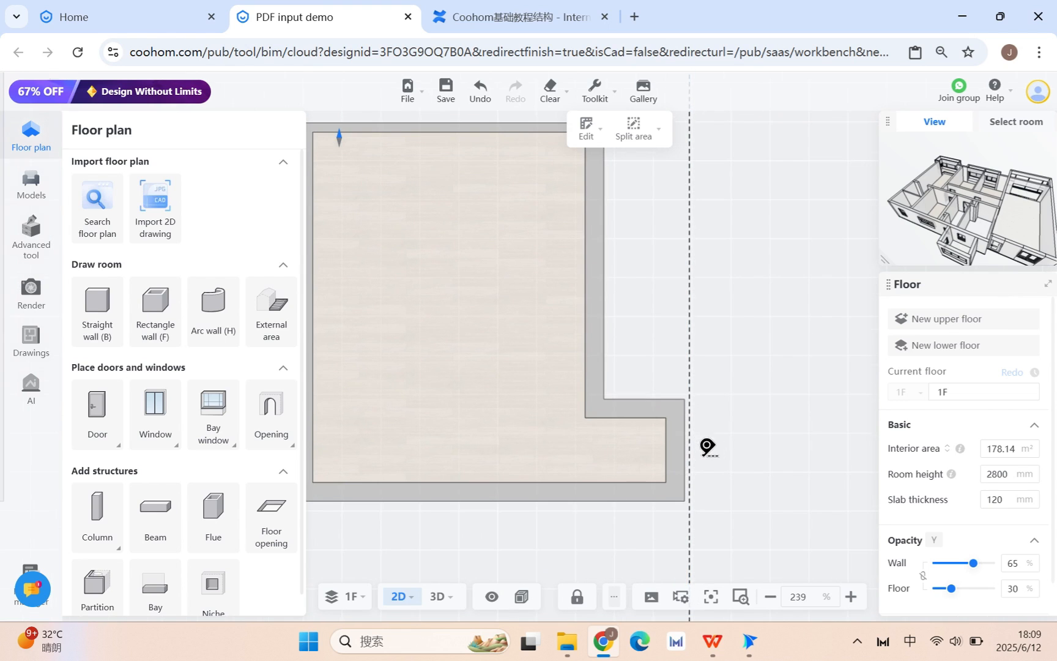
{"action": "left_click", "coordinate": [594, 89]}
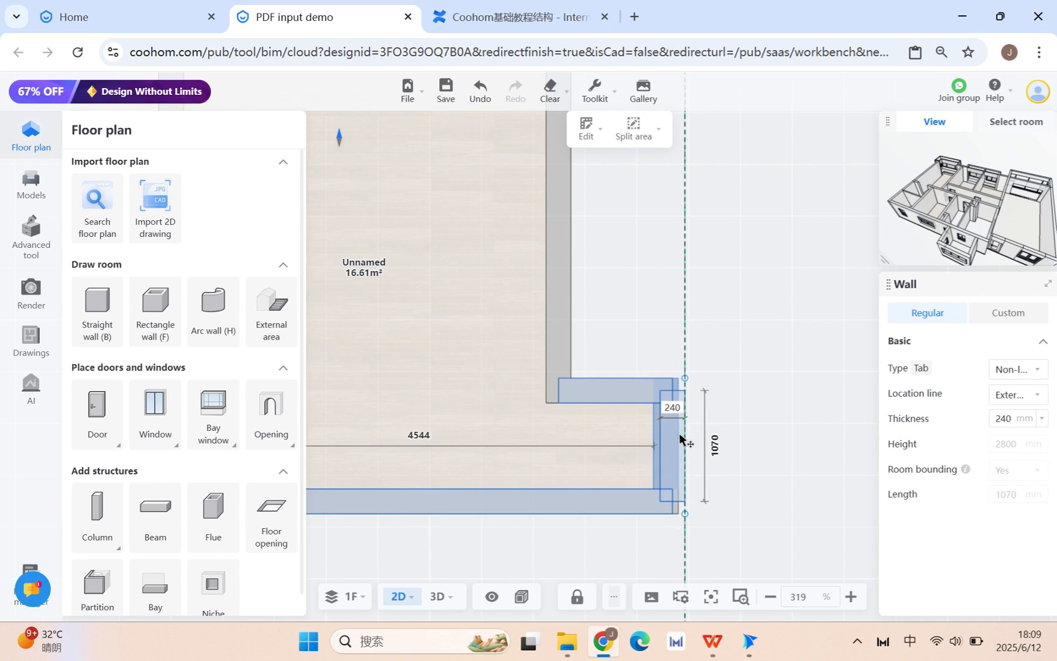
{"action": "scroll", "scroll_direction": "down", "scroll_amount": 3}
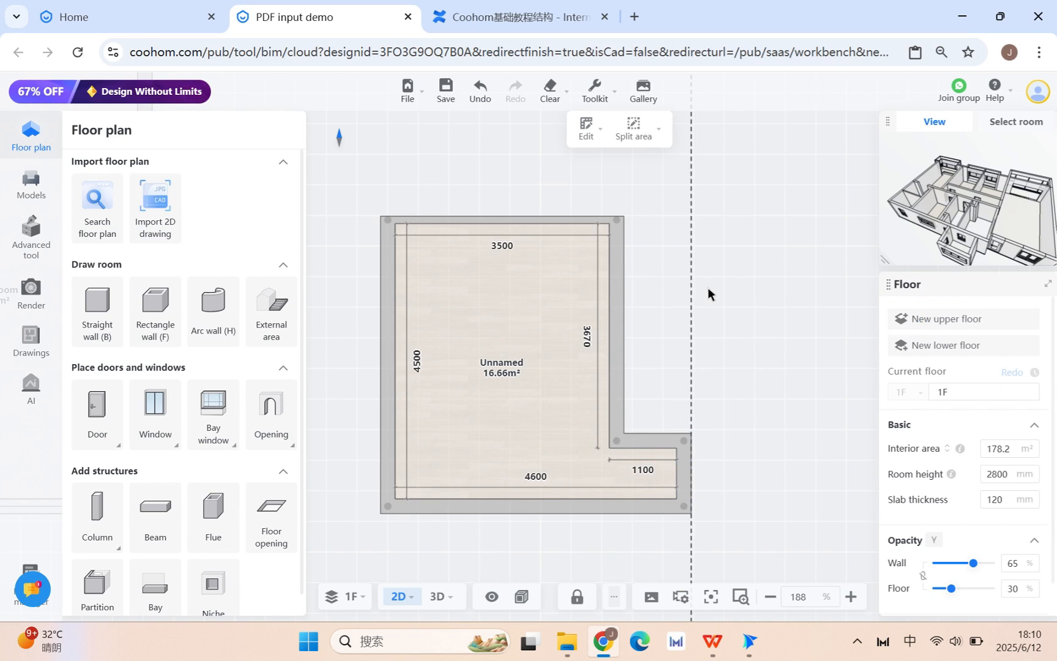
{"action": "left_click", "coordinate": [437, 596]}
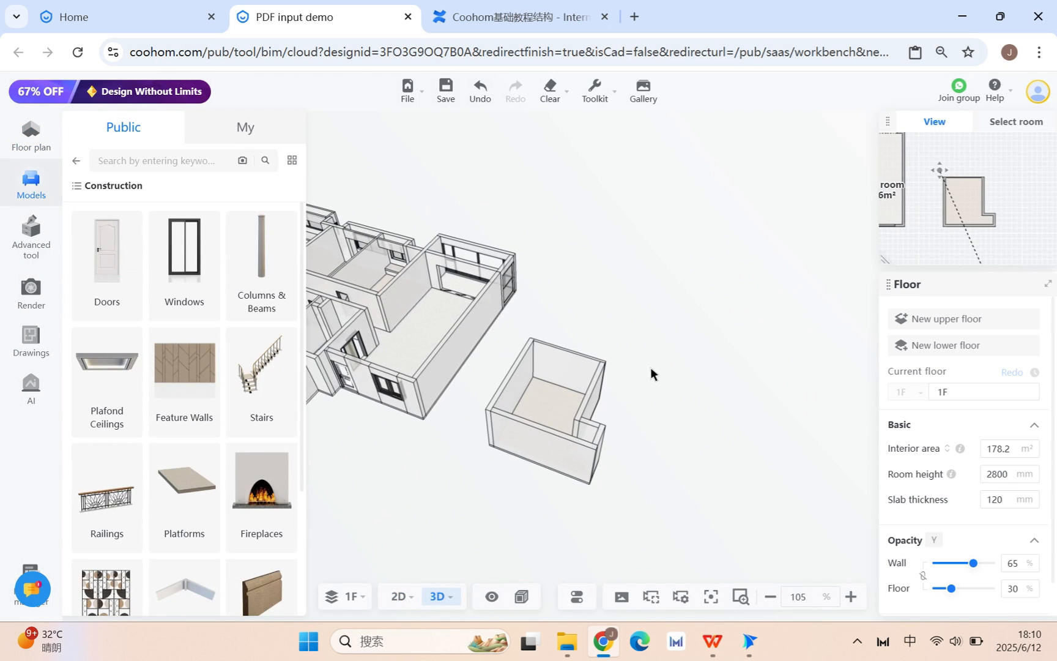
{"action": "mouse_move", "coordinate": [614, 402]}
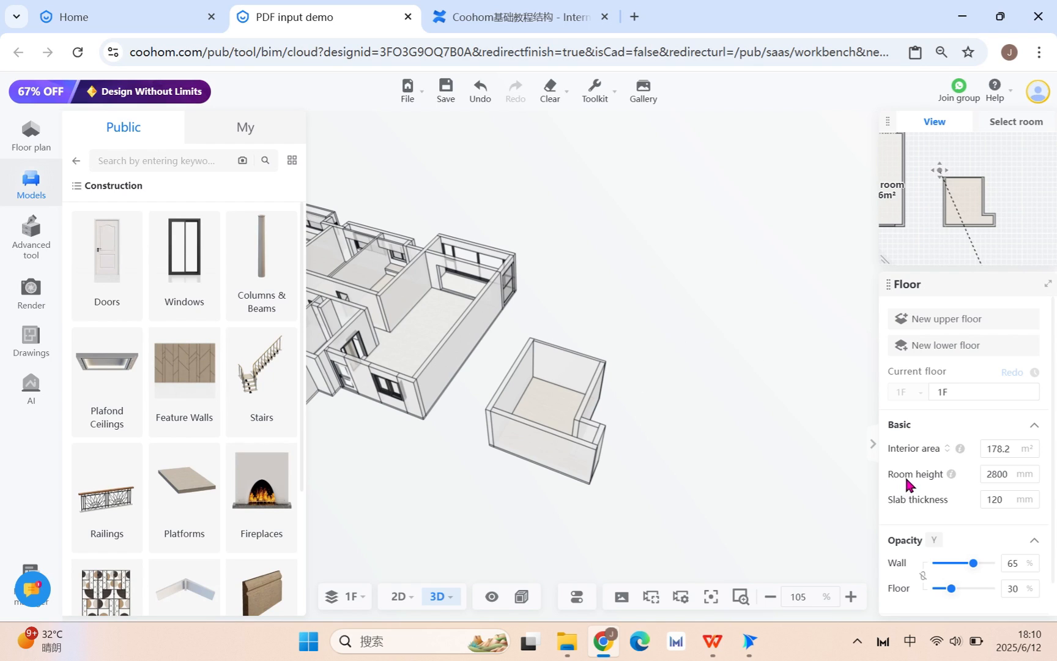
Change the 1F room height from 2800 to 3200 mm and apply it.
{"action": "left_click", "coordinate": [1002, 474]}
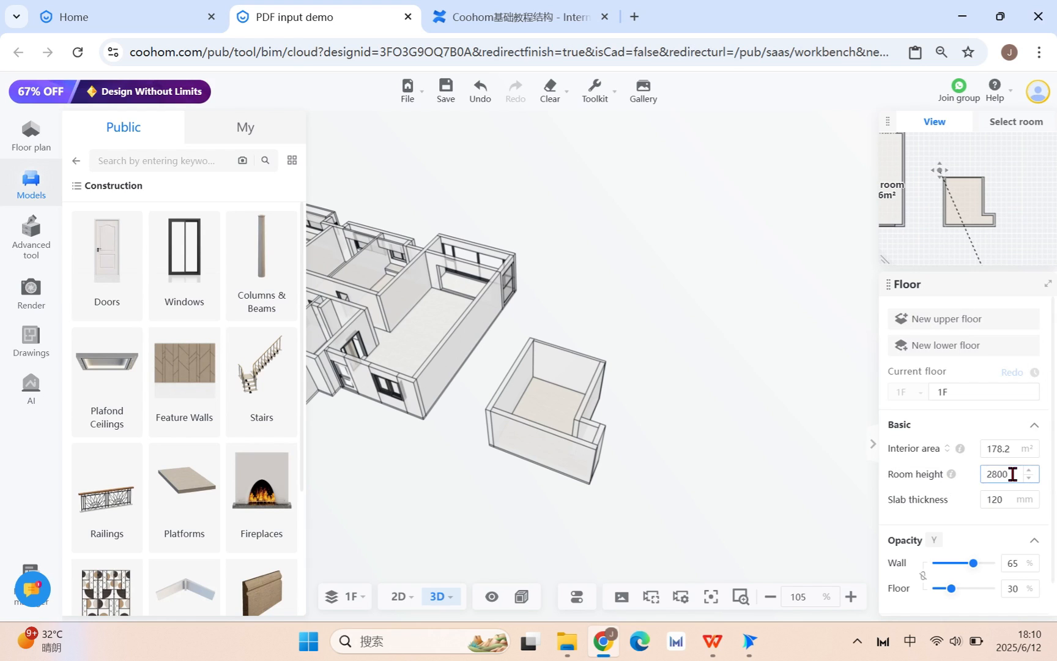
{"action": "type", "text": "3200"}
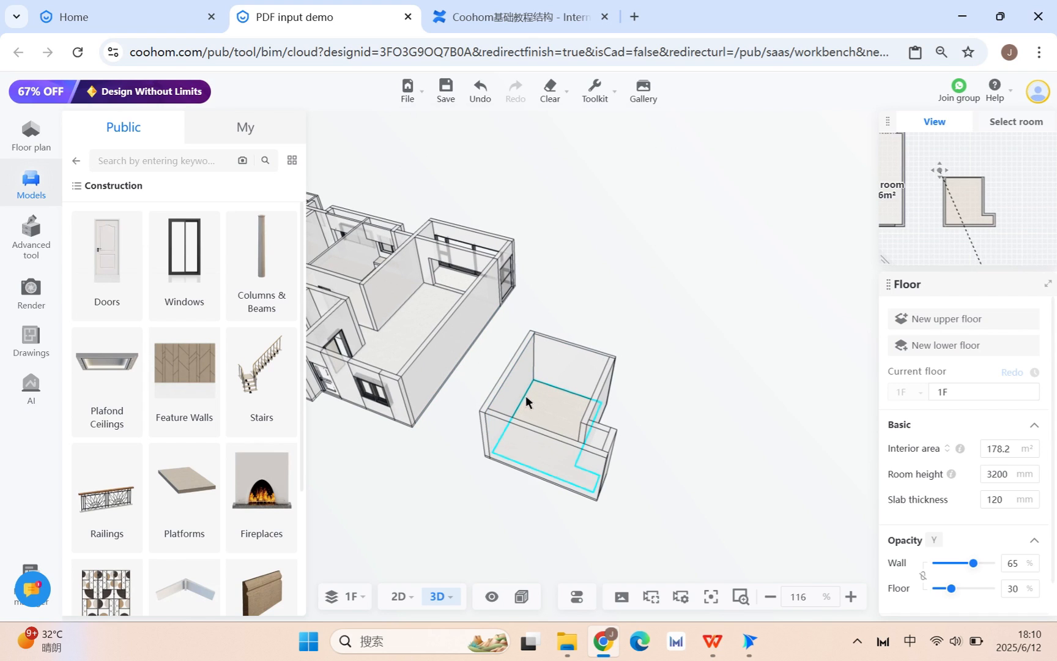
{"action": "left_click", "coordinate": [397, 596]}
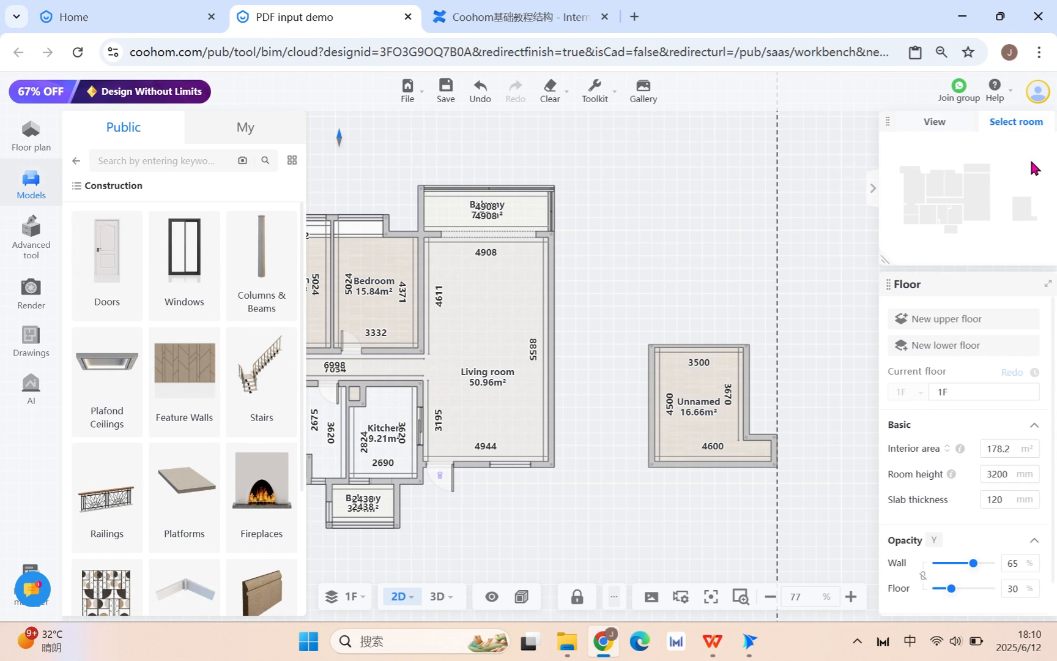
Show the small unnamed L-shaped room alone in 3D, tilted to look down into it.
{"action": "left_click", "coordinate": [440, 595]}
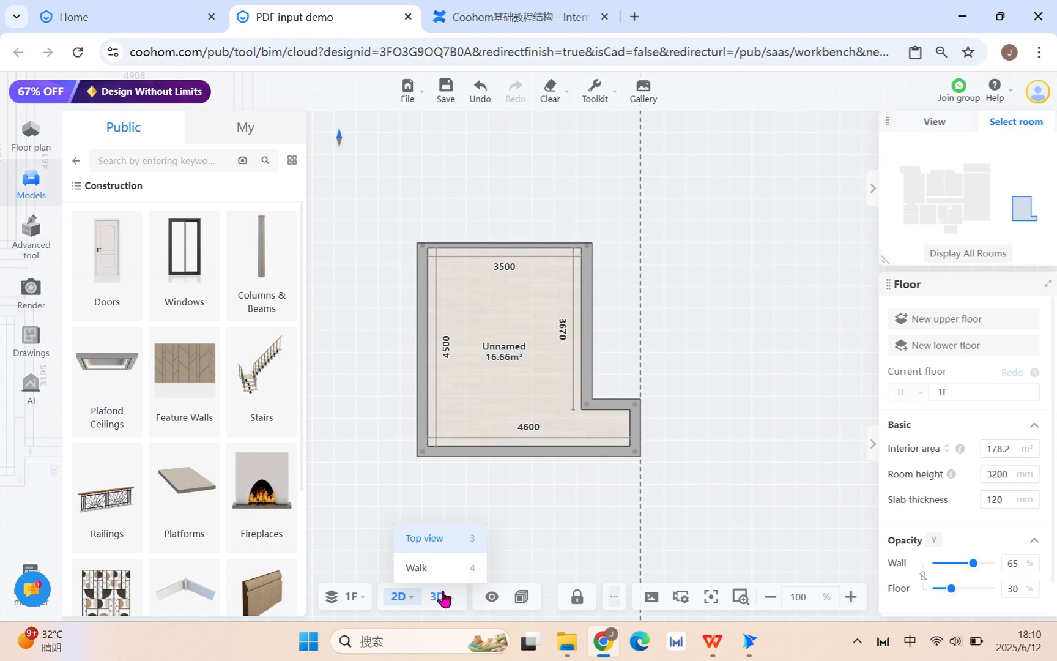
{"action": "left_click", "coordinate": [439, 596]}
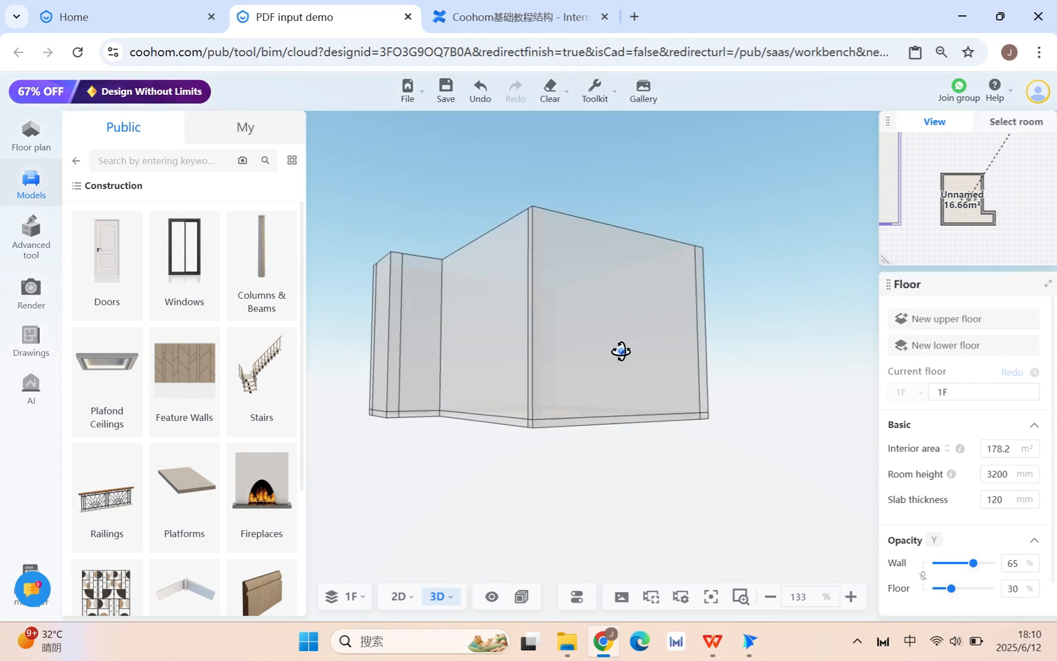
{"action": "left_click_drag", "start_coordinate": [621, 351], "coordinate": [573, 381]}
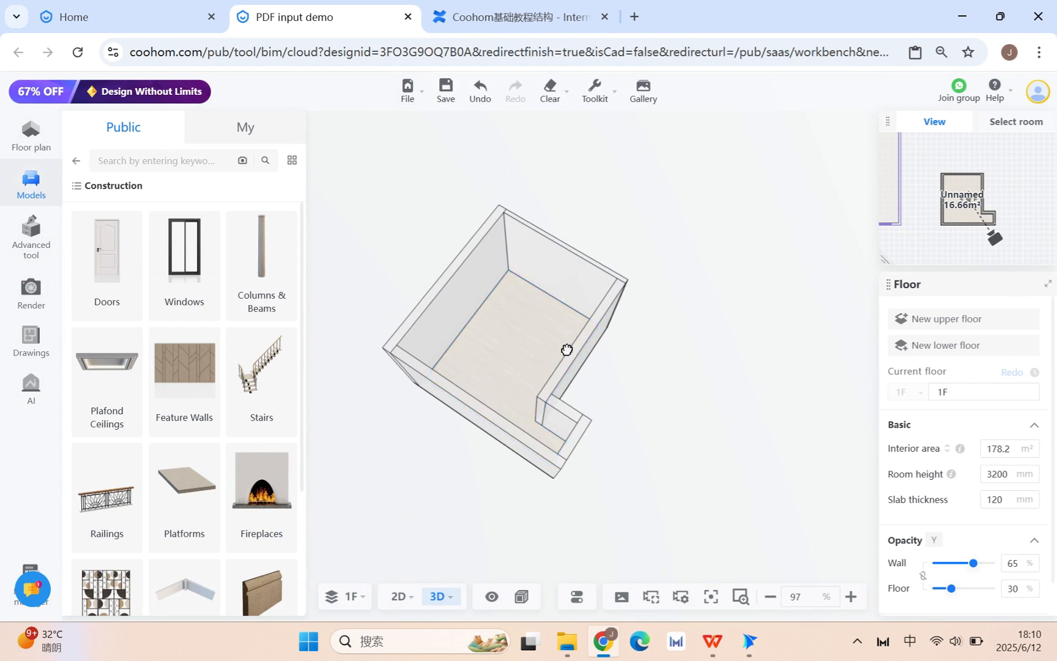
{"action": "left_click", "coordinate": [567, 350]}
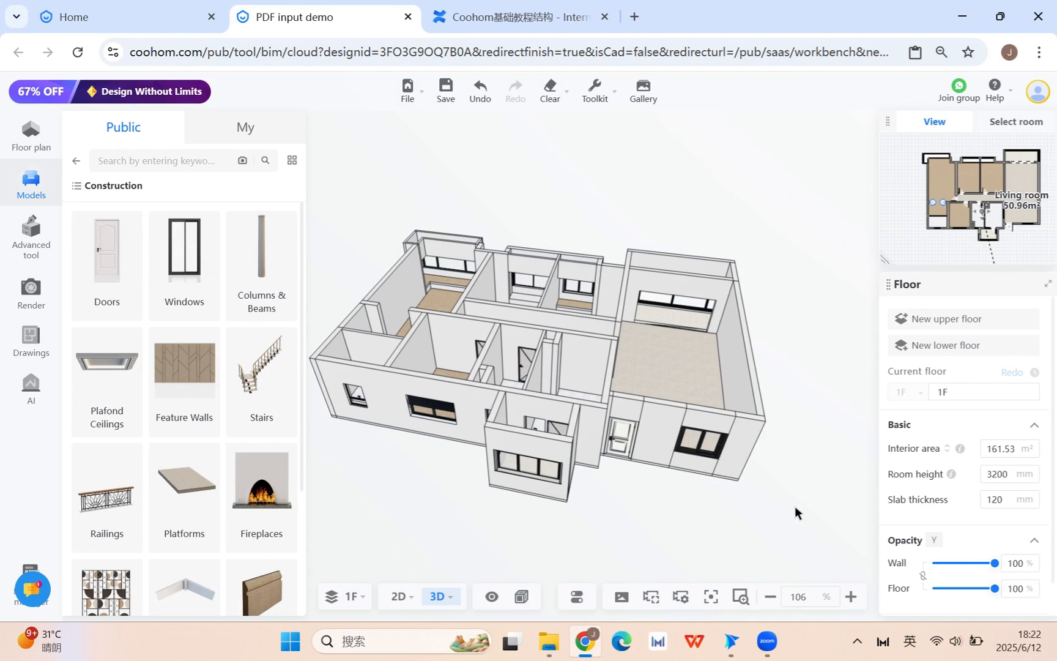
Orbit around the house, then create floor 2F copying the 1F structure.
{"action": "left_click_drag", "start_coordinate": [795, 512], "coordinate": [682, 523]}
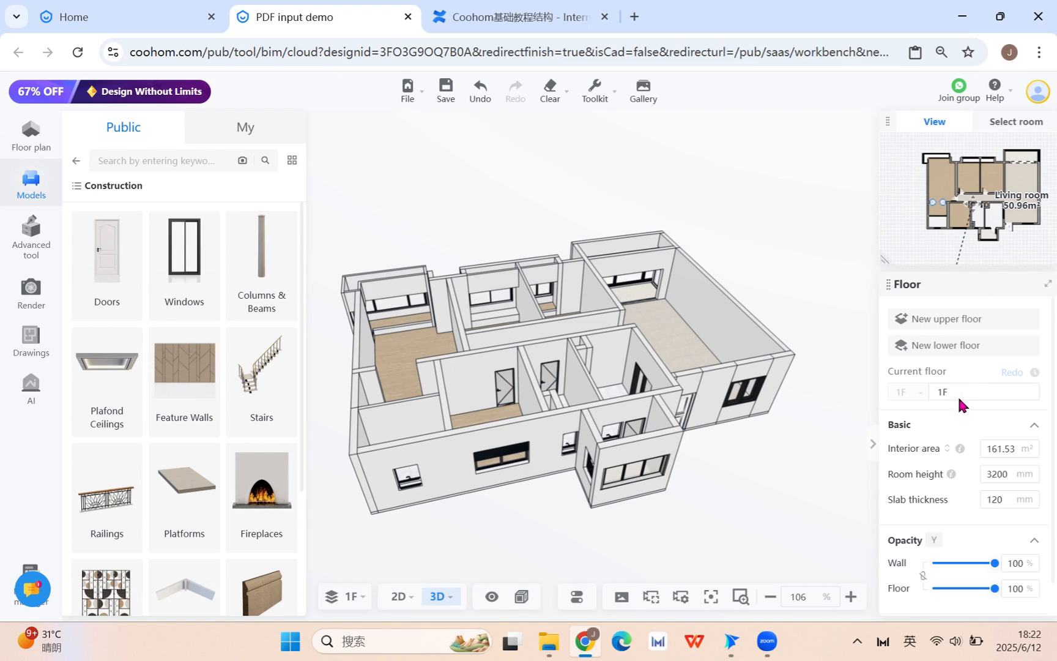
{"action": "mouse_move", "coordinate": [984, 326]}
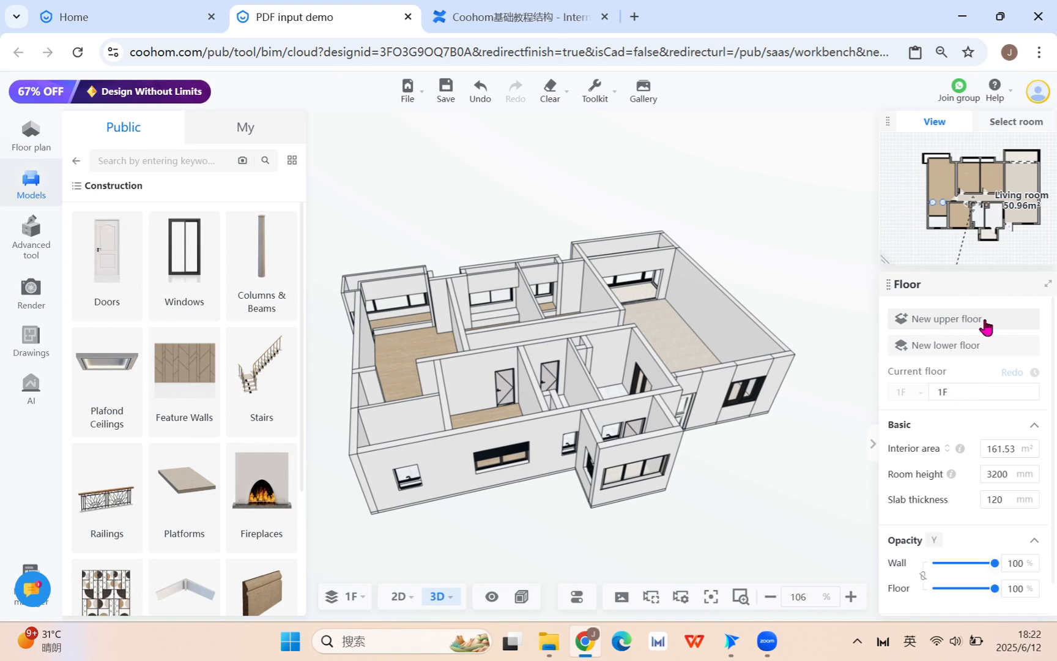
{"action": "mouse_move", "coordinate": [972, 356]}
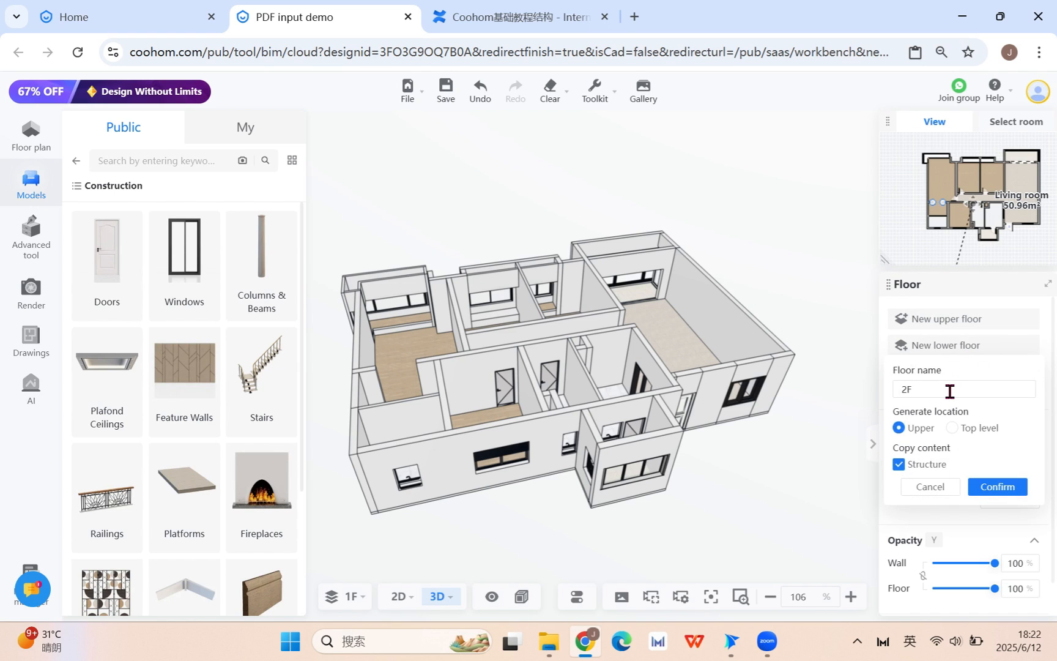
{"action": "mouse_move", "coordinate": [739, 442]}
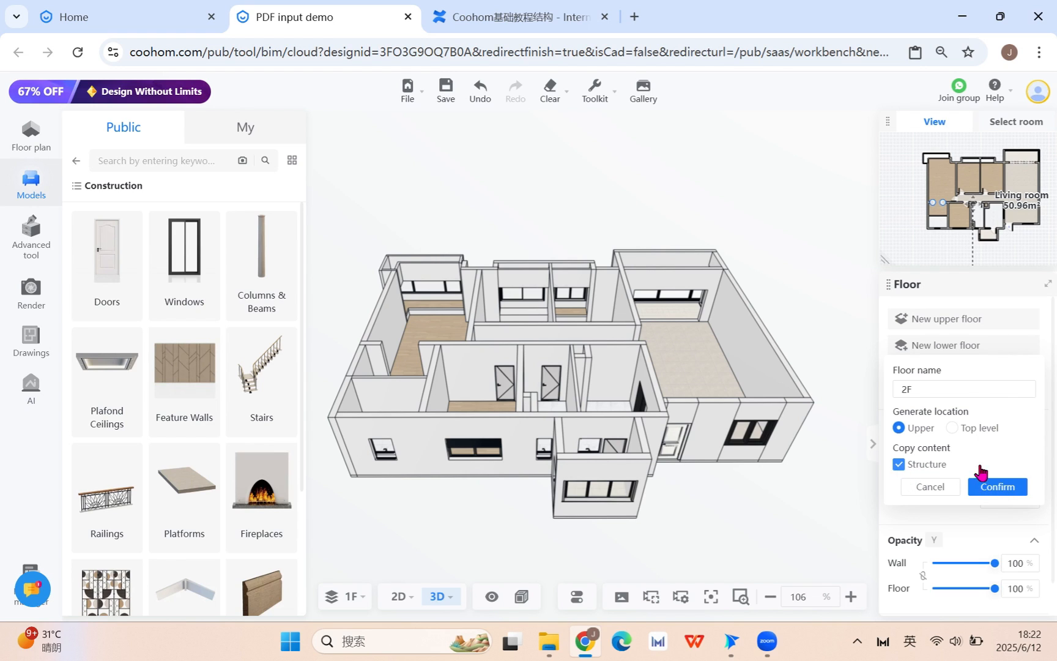
{"action": "left_click", "coordinate": [997, 487]}
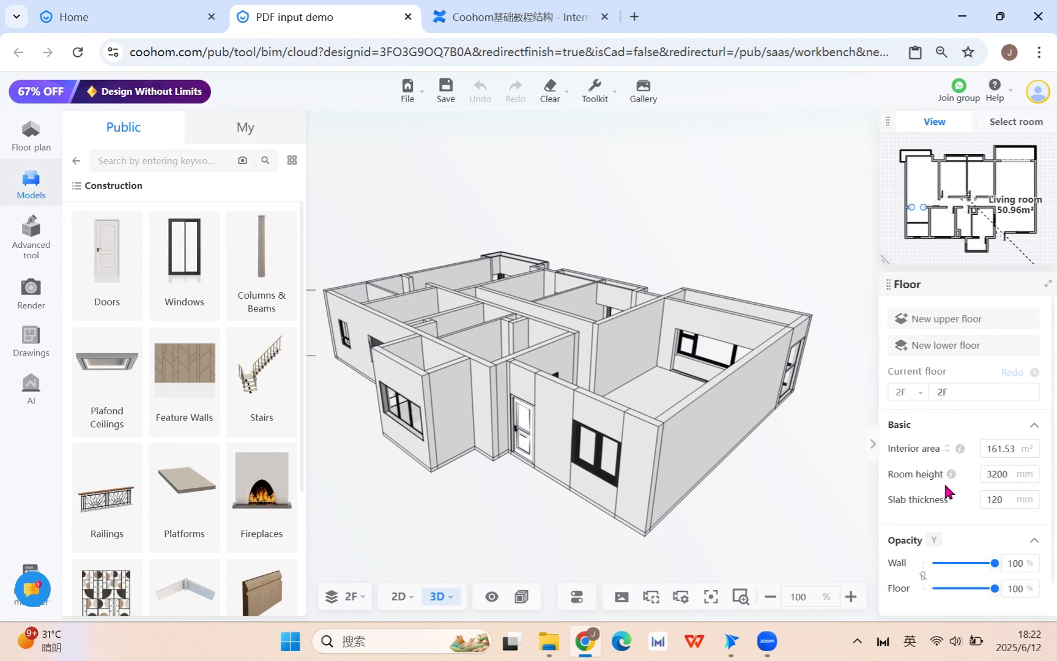
Enter 2800 in the 2F Room height field and inspect the taller walls in 3D.
{"action": "left_click", "coordinate": [1005, 473]}
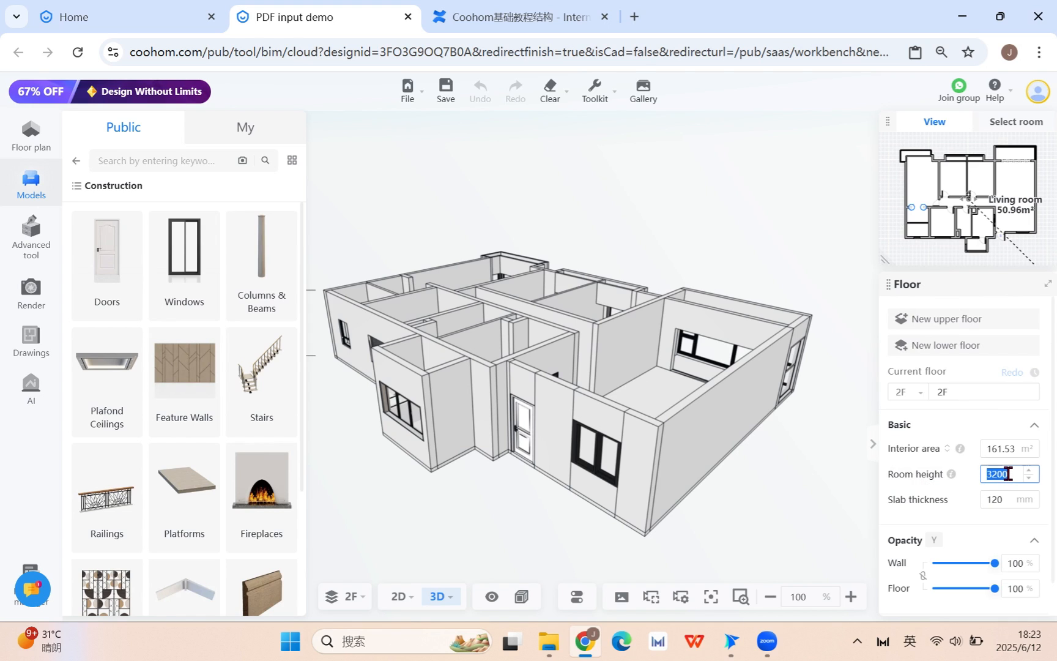
{"action": "type", "text": "2800"}
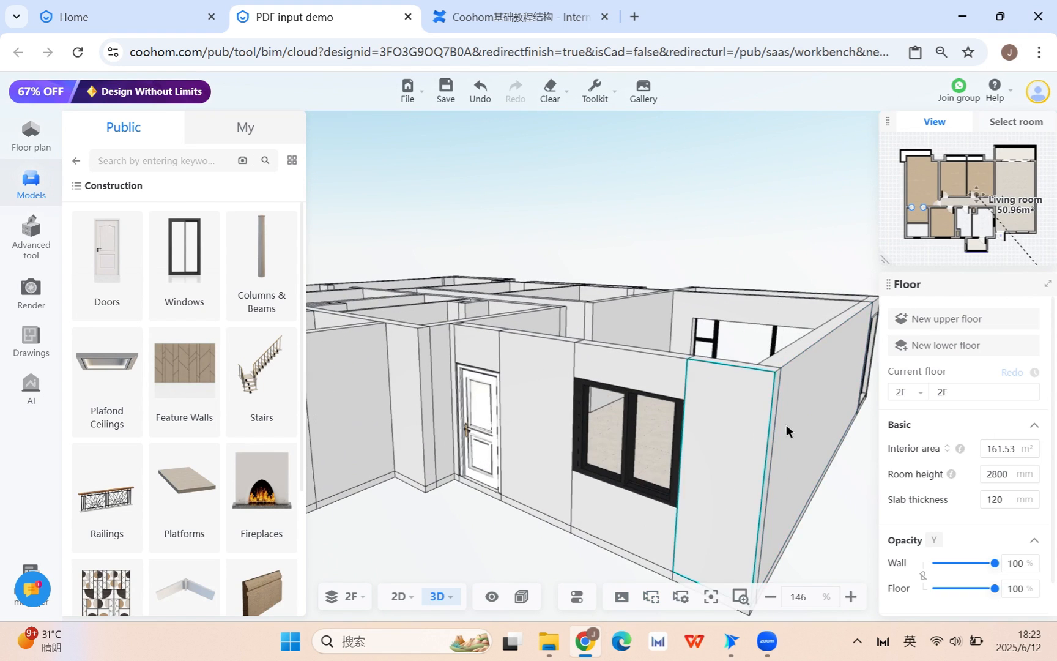
{"action": "left_click_drag", "start_coordinate": [789, 432], "coordinate": [667, 529]}
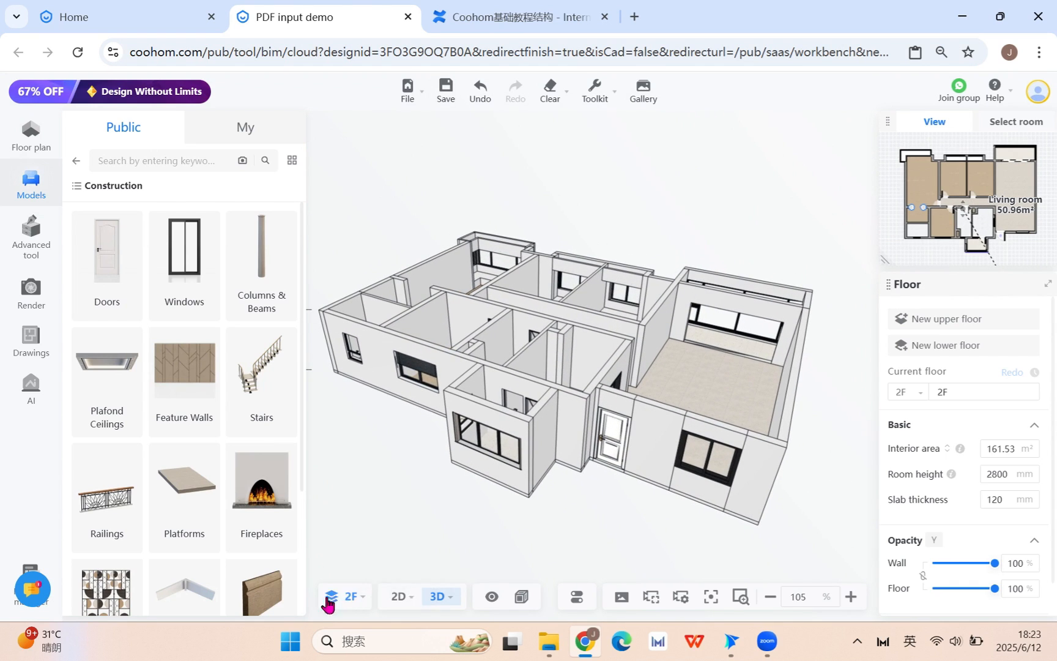
Turn on Show all floors in Floor navigation so 2F stacks above 1F.
{"action": "left_click", "coordinate": [345, 596]}
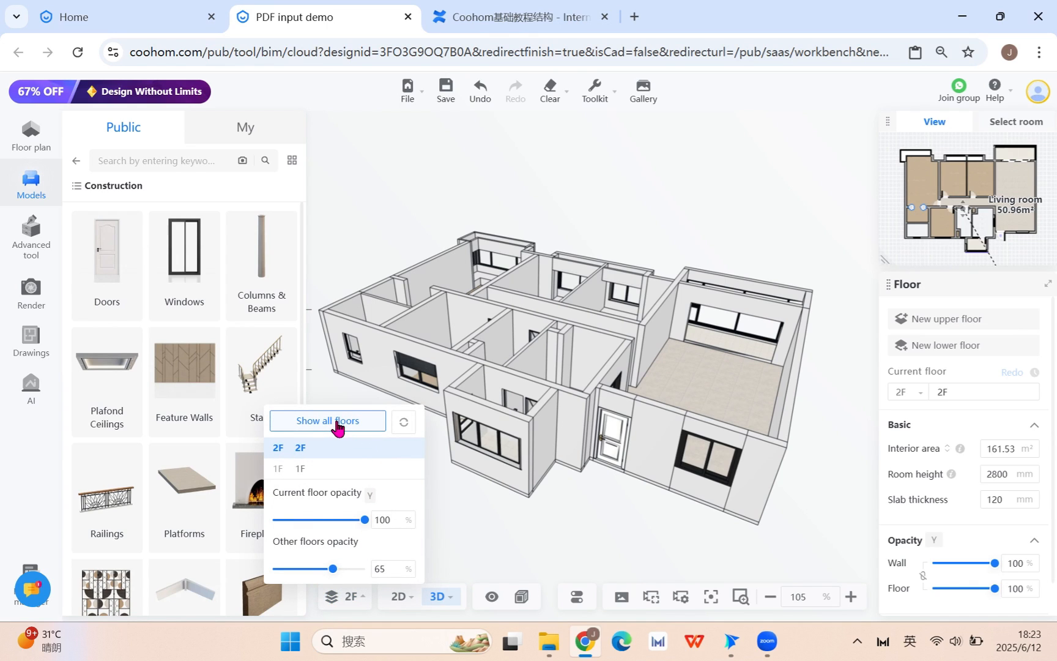
{"action": "left_click", "coordinate": [327, 421]}
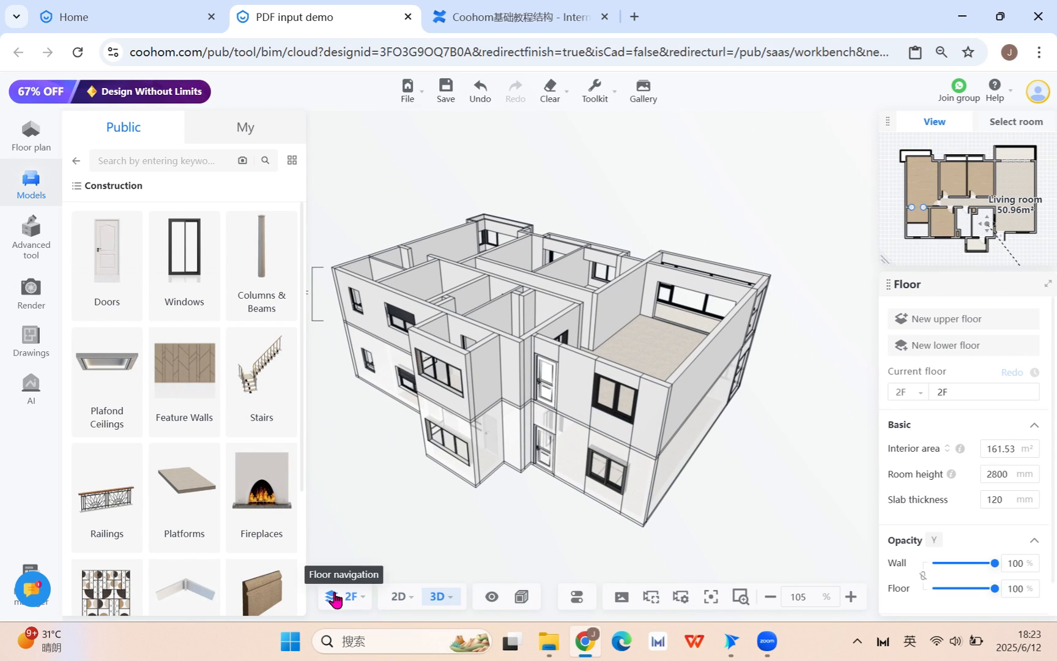
{"action": "left_click", "coordinate": [345, 596]}
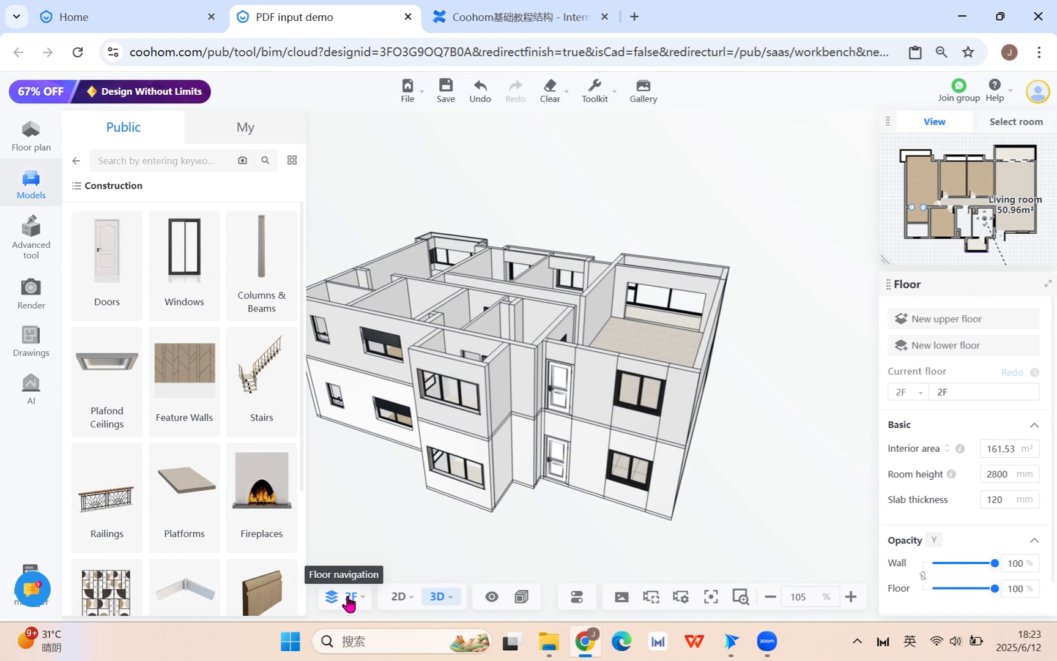
{"action": "left_click", "coordinate": [399, 596]}
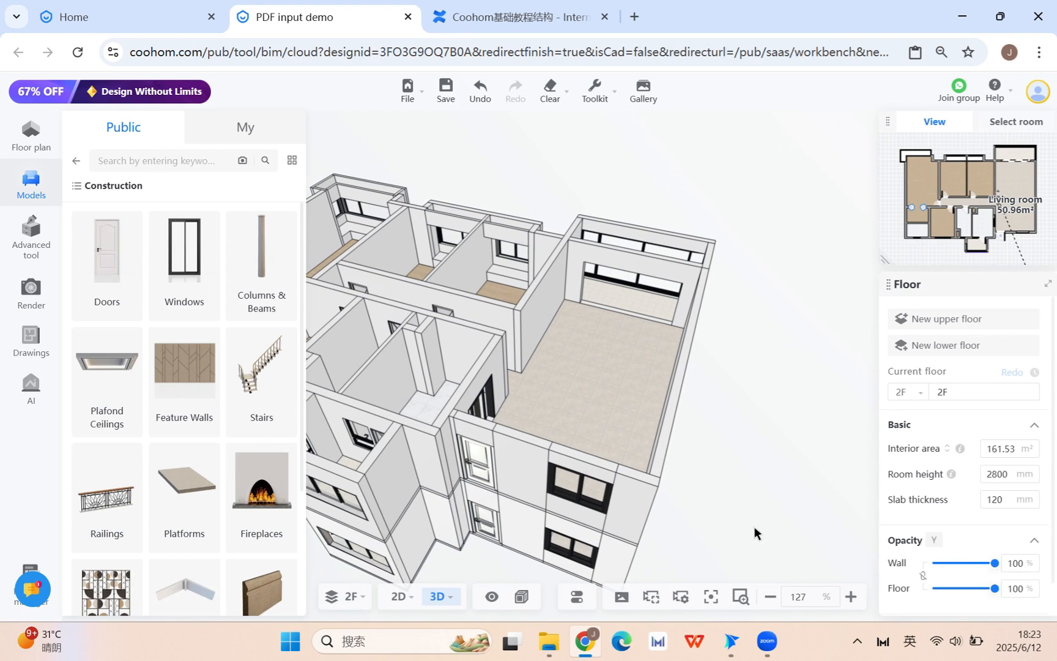
Switch to the 2F 2D floor plan and outline a rectangular floor opening in the living room.
{"action": "left_click", "coordinate": [399, 596]}
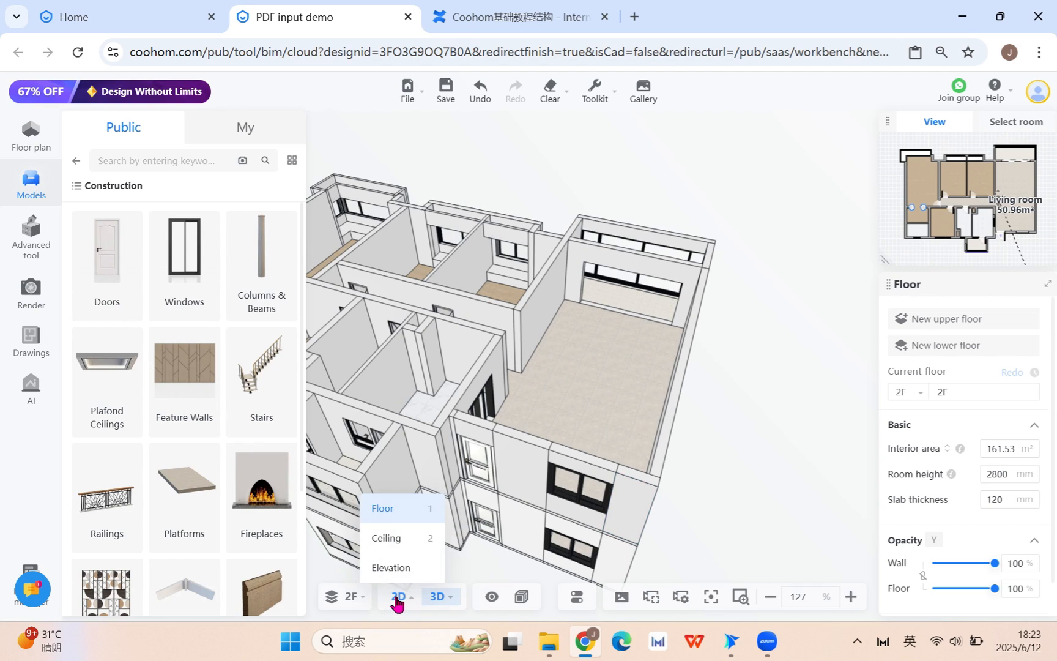
{"action": "left_click", "coordinate": [398, 596]}
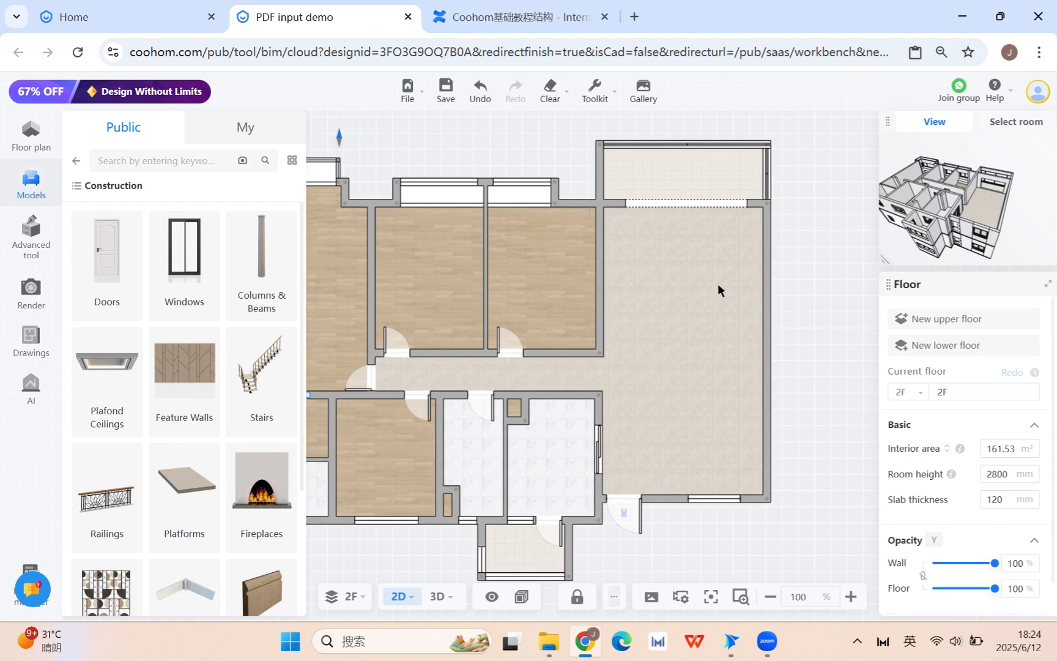
{"action": "left_click", "coordinate": [31, 133]}
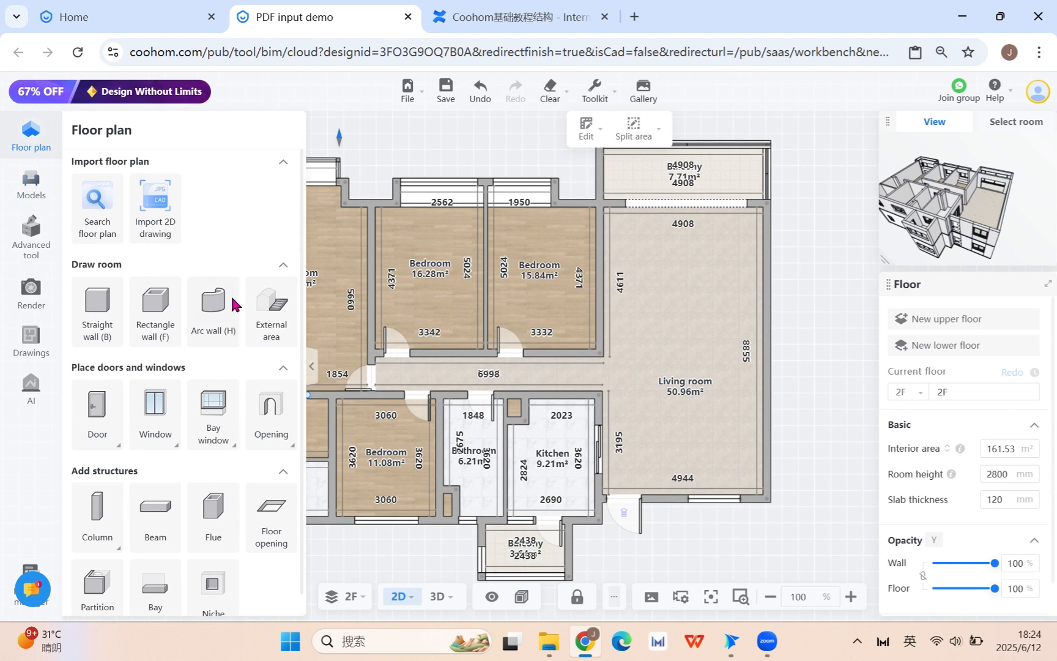
{"action": "mouse_move", "coordinate": [277, 533]}
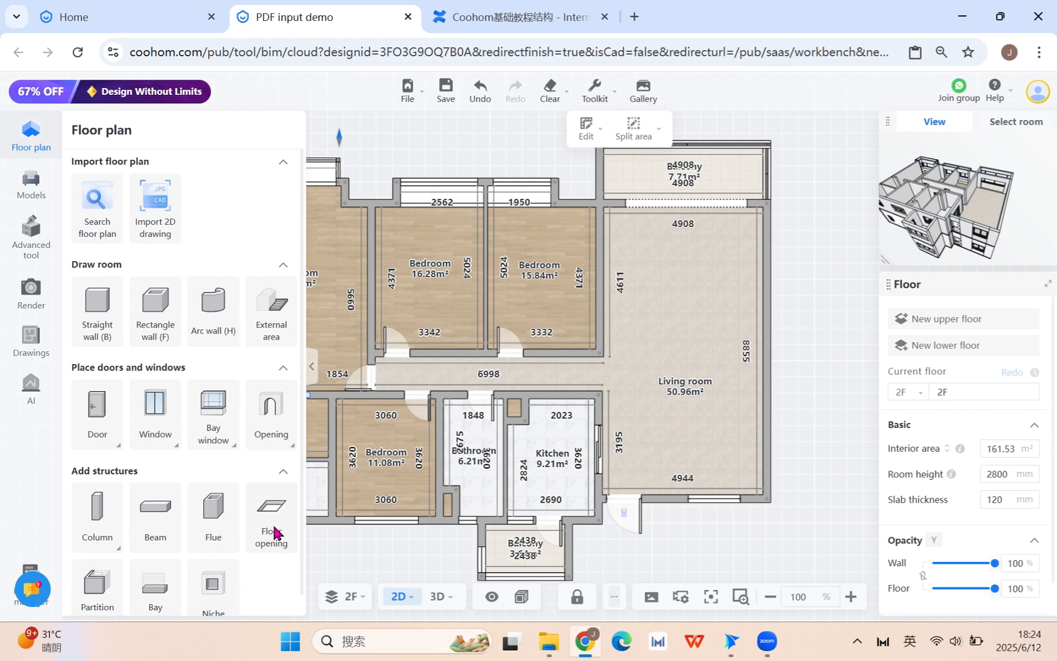
{"action": "left_click", "coordinate": [271, 518]}
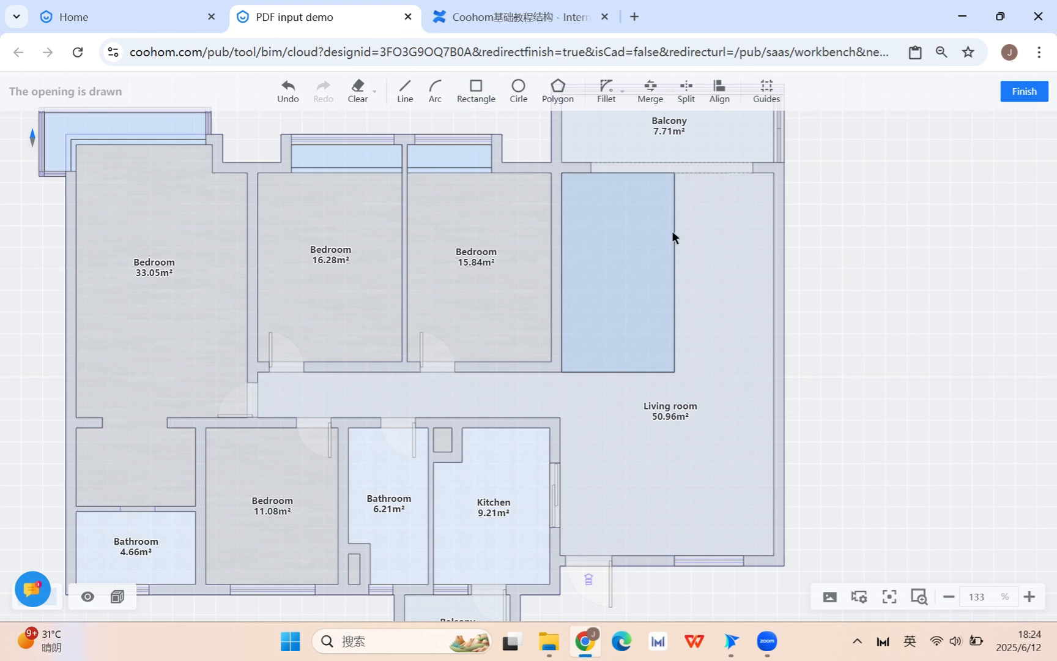
Finish the 12.03 m² floor opening and orbit the 3D view to see the hole.
{"action": "left_click", "coordinate": [1023, 91]}
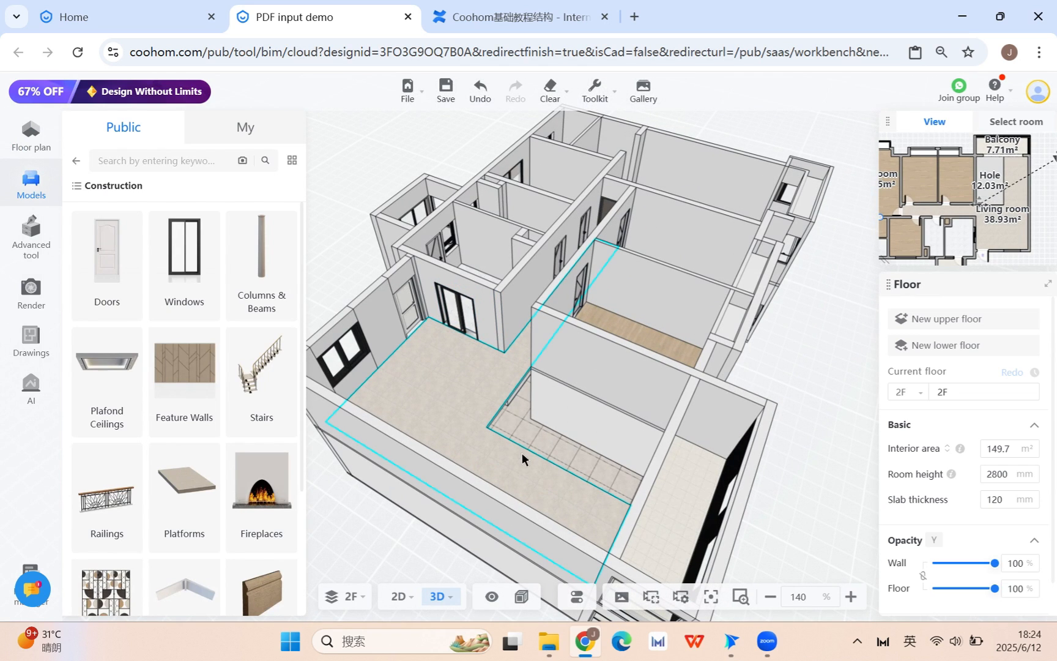
{"action": "left_click_drag", "start_coordinate": [522, 458], "coordinate": [663, 466]}
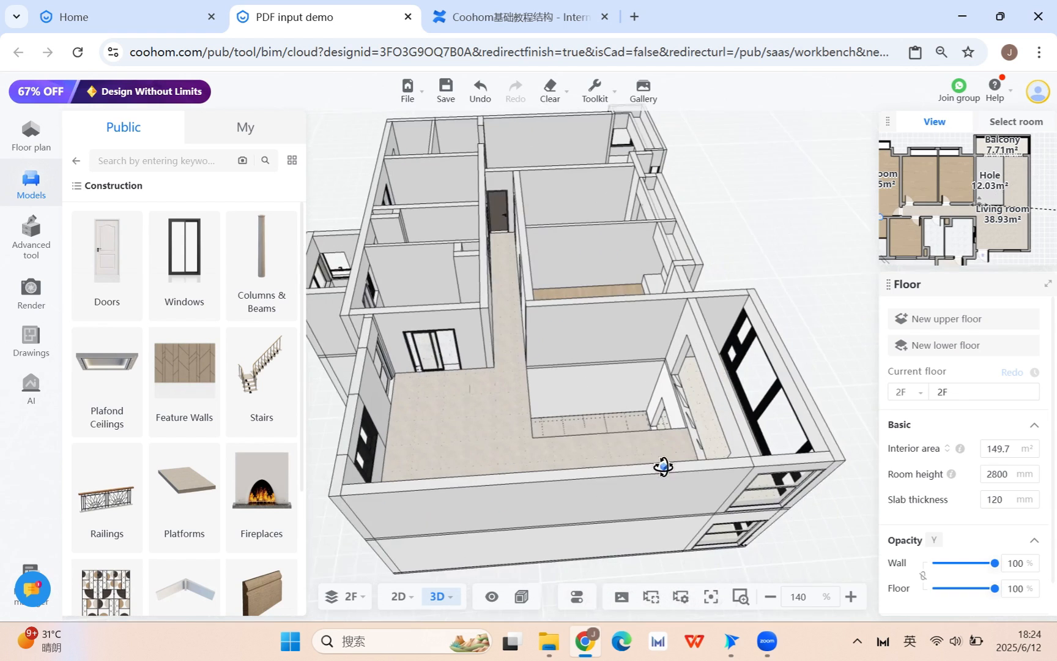